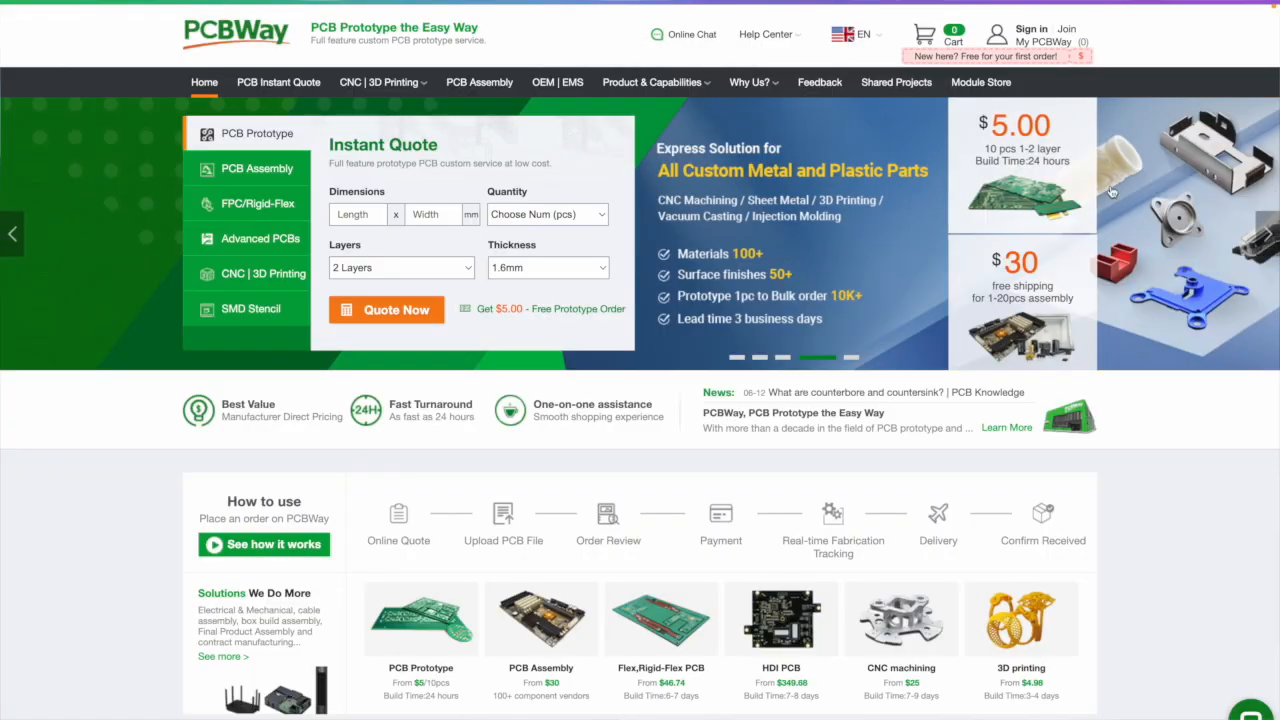
- Scroll through the RioBASIC_05_7_1MEGA sketch's header comments and version notes
scroll("down", 3)
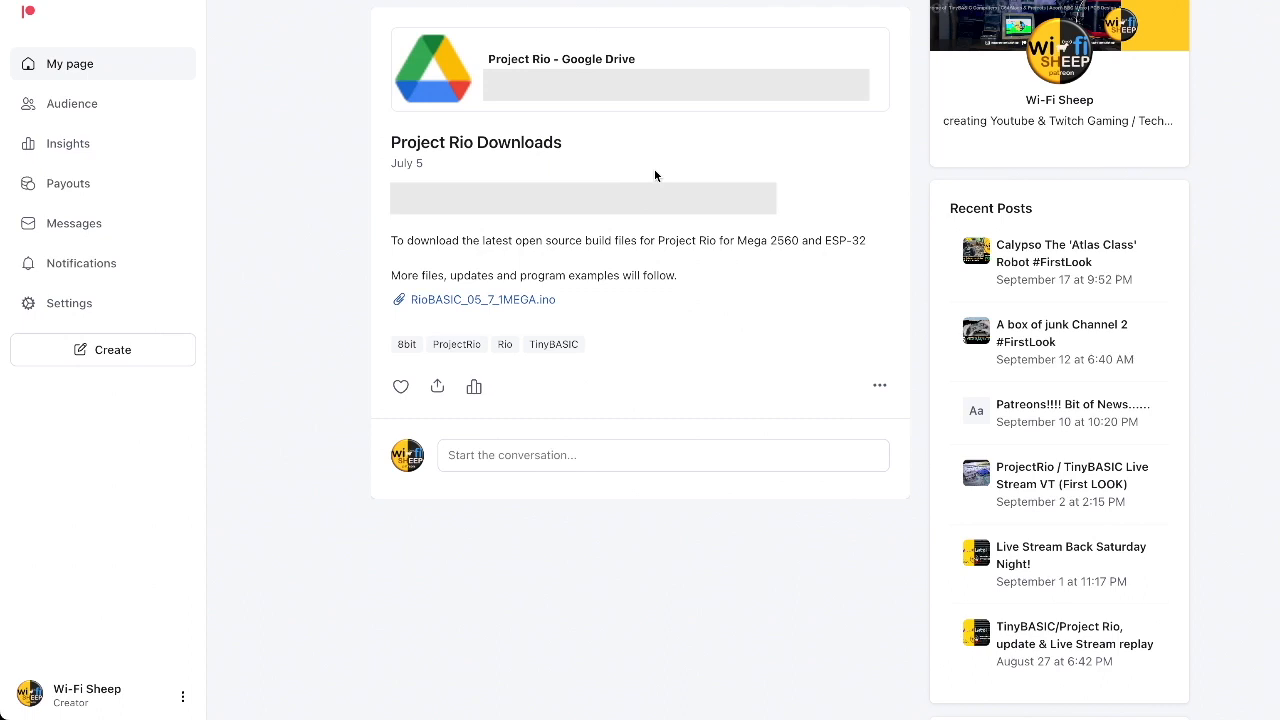
mouse_move(640, 163)
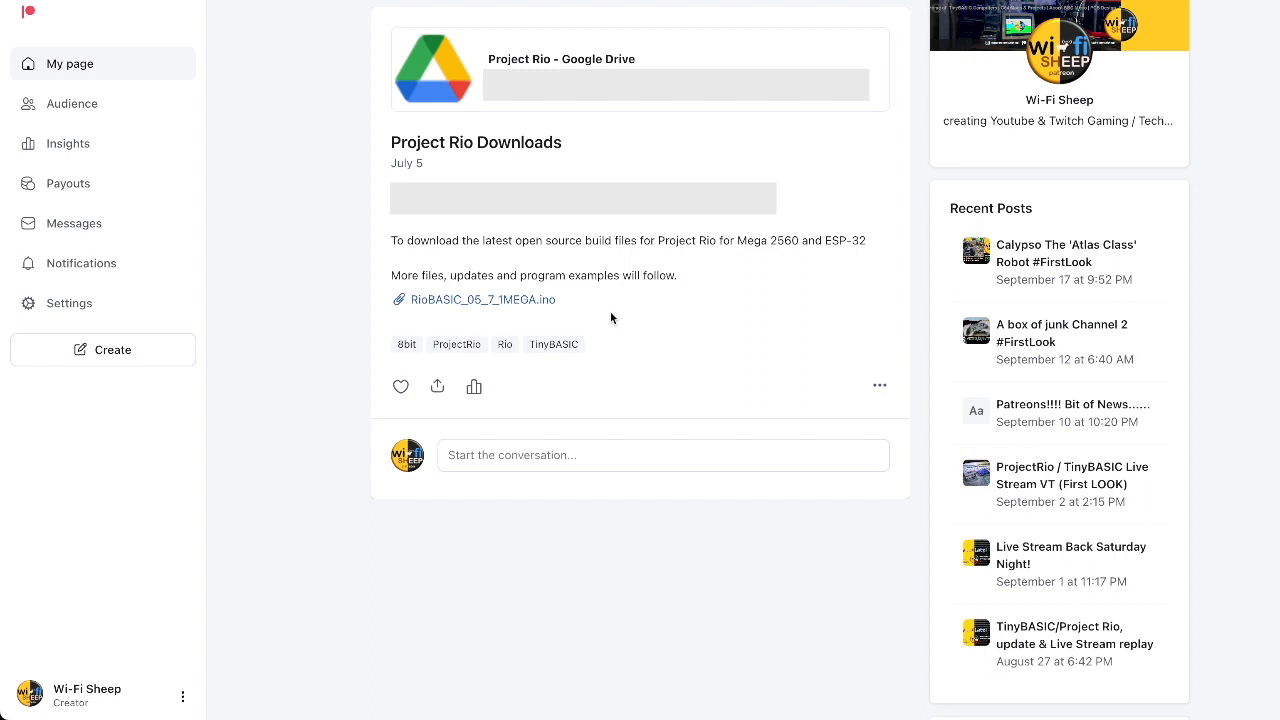
mouse_move(485, 305)
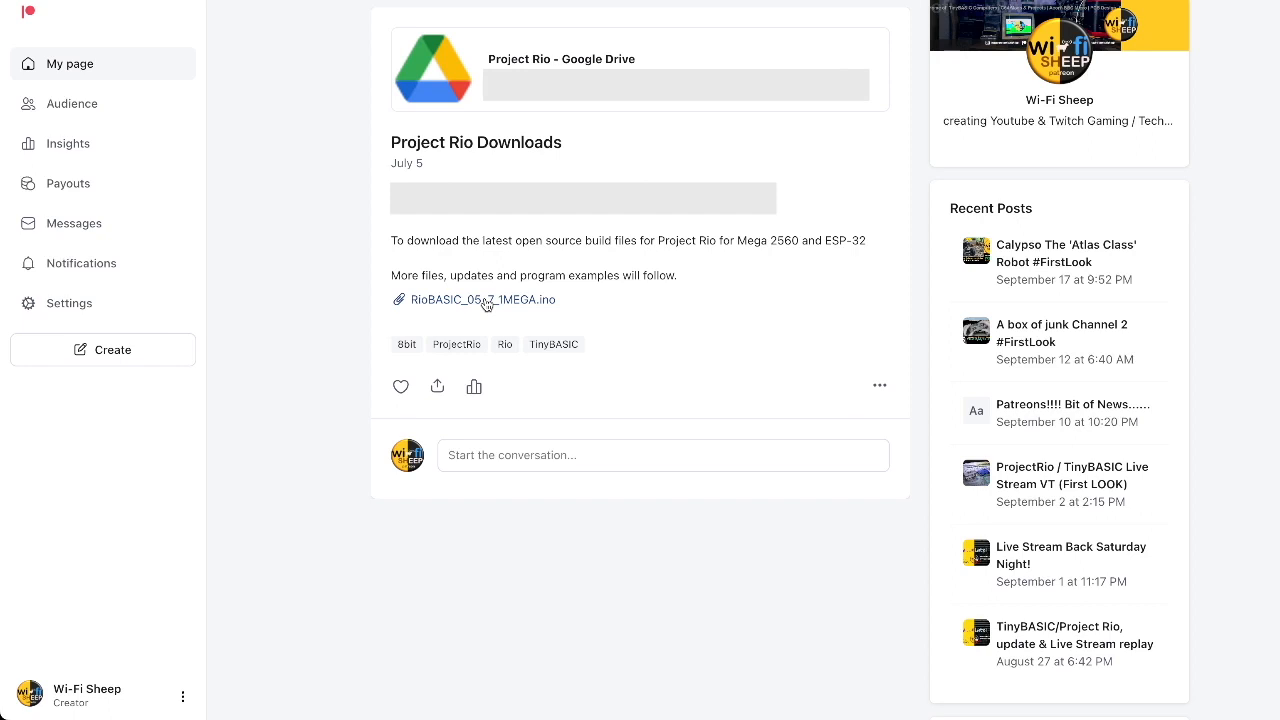
mouse_move(573, 305)
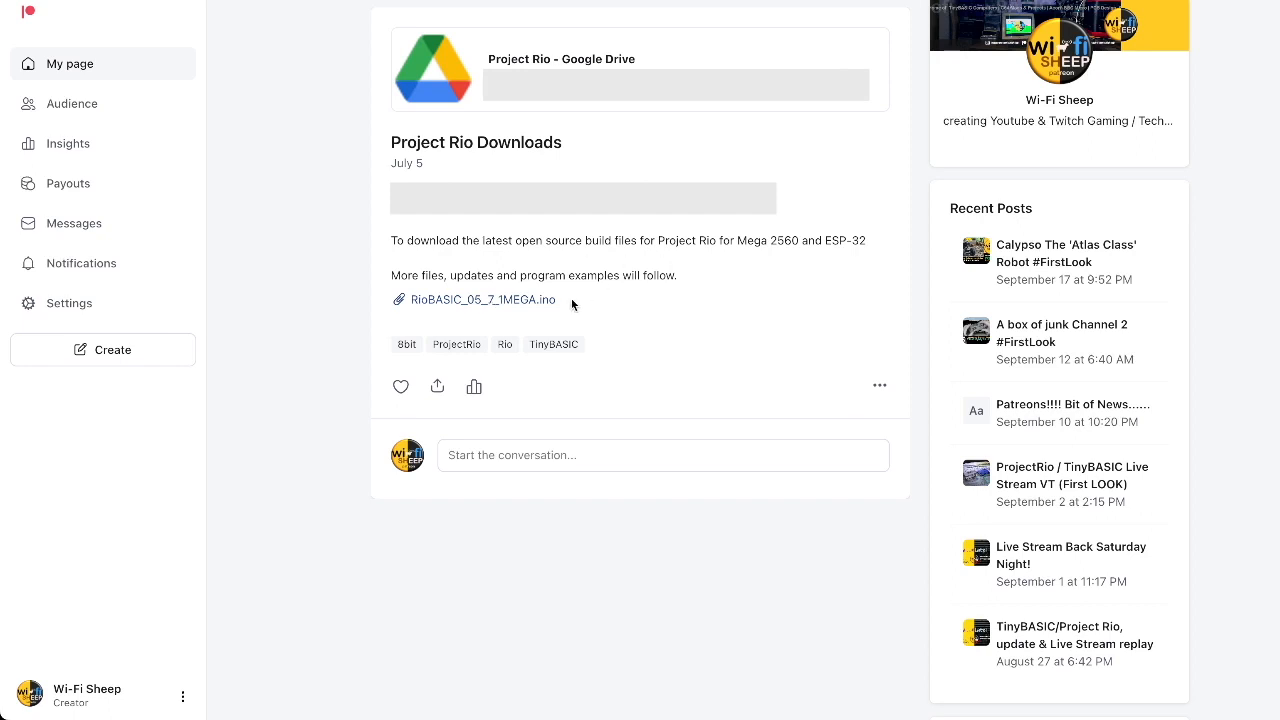
mouse_move(461, 308)
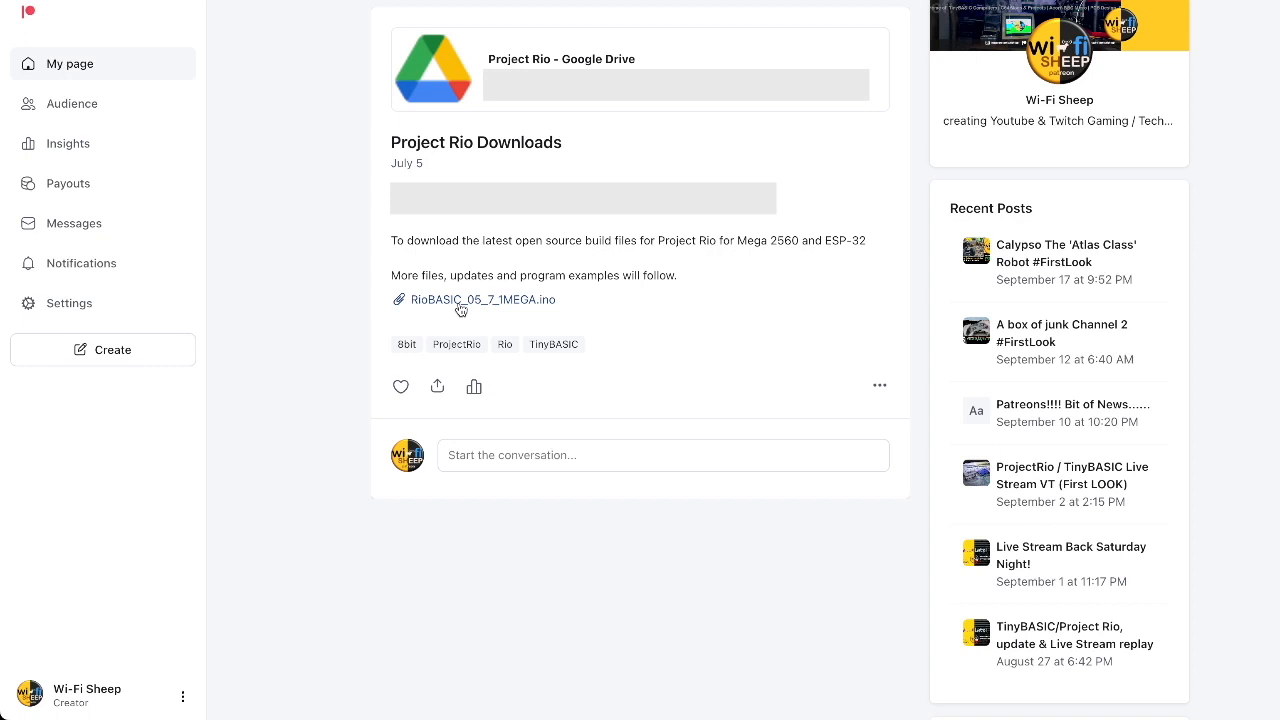
mouse_move(480, 311)
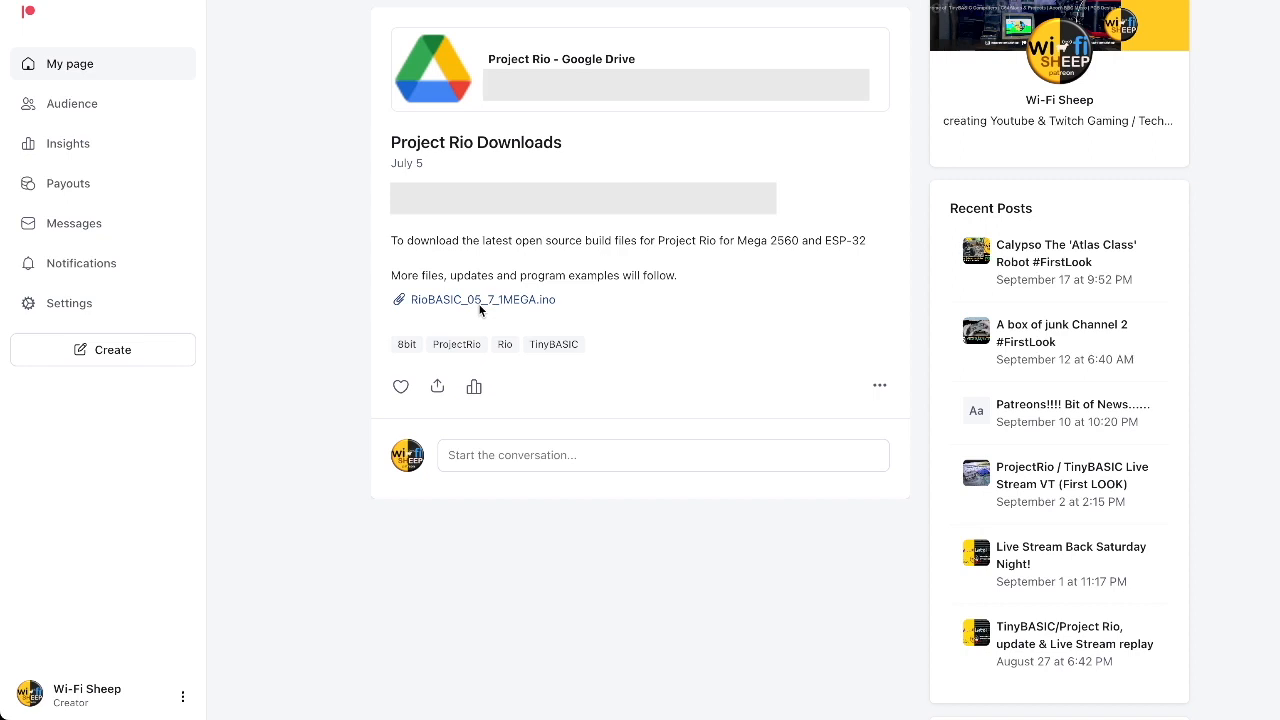
mouse_move(279, 109)
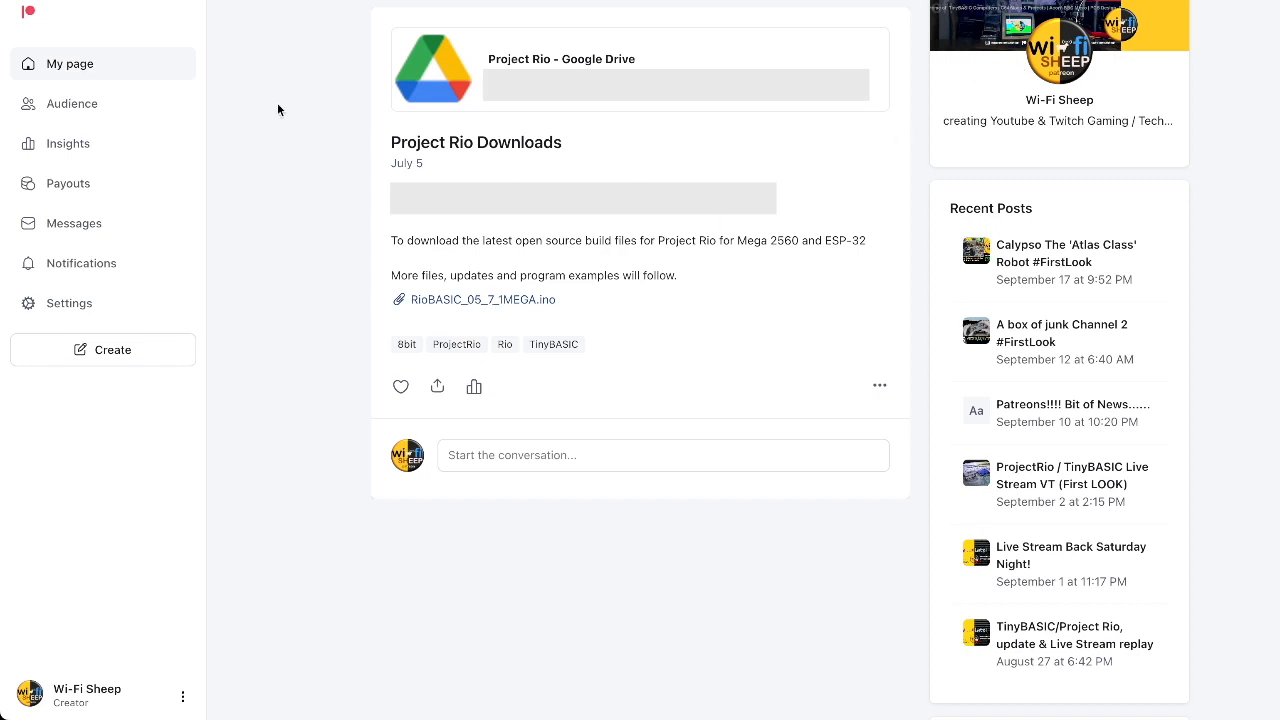
mouse_move(293, 253)
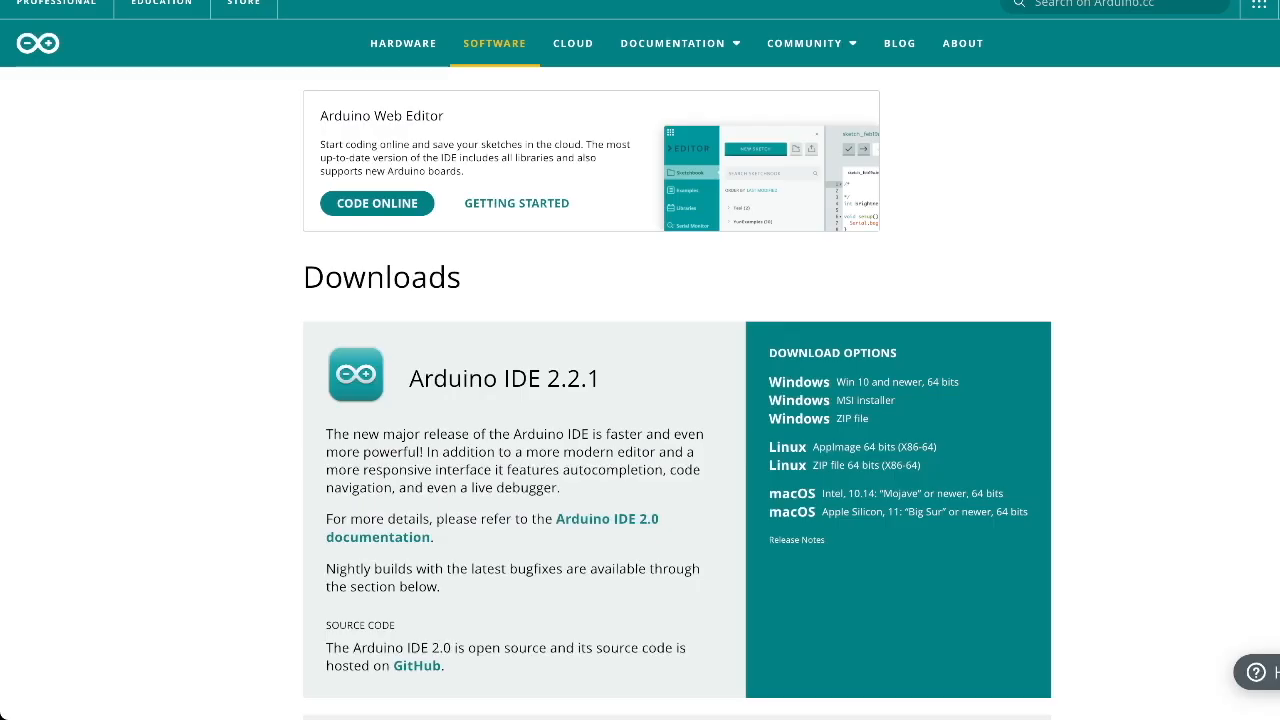
mouse_move(159, 192)
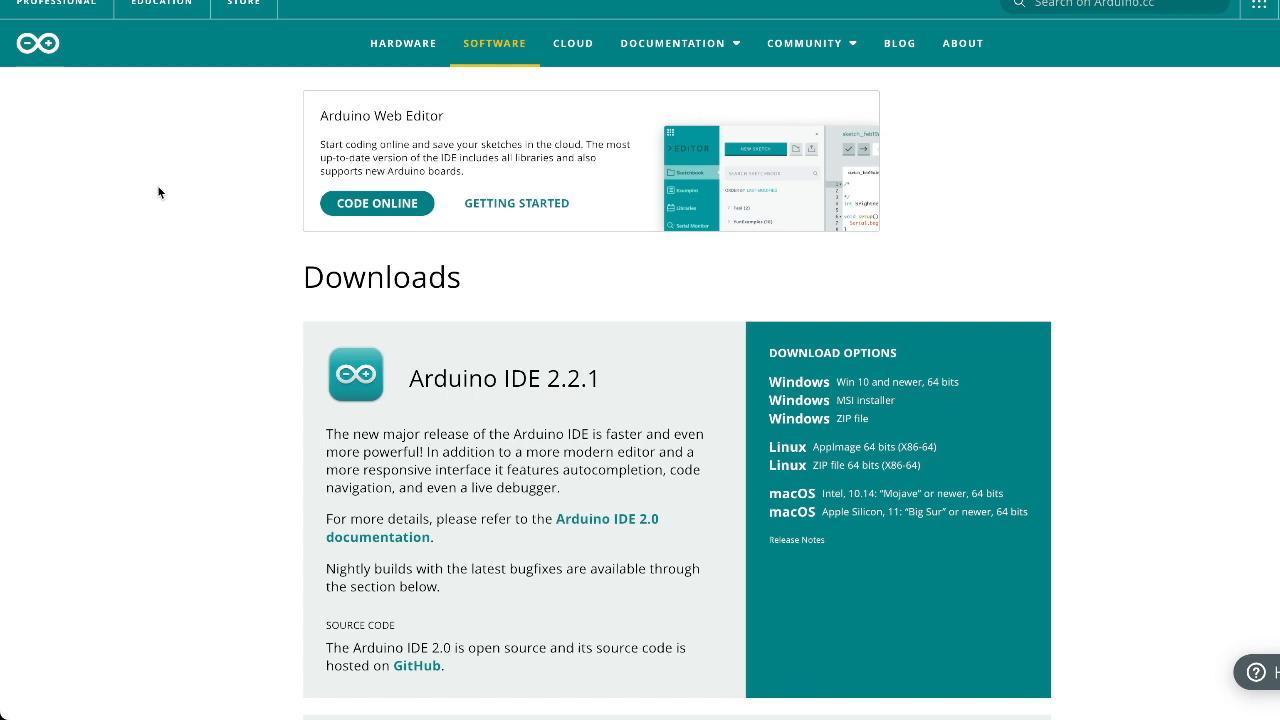
mouse_move(494, 43)
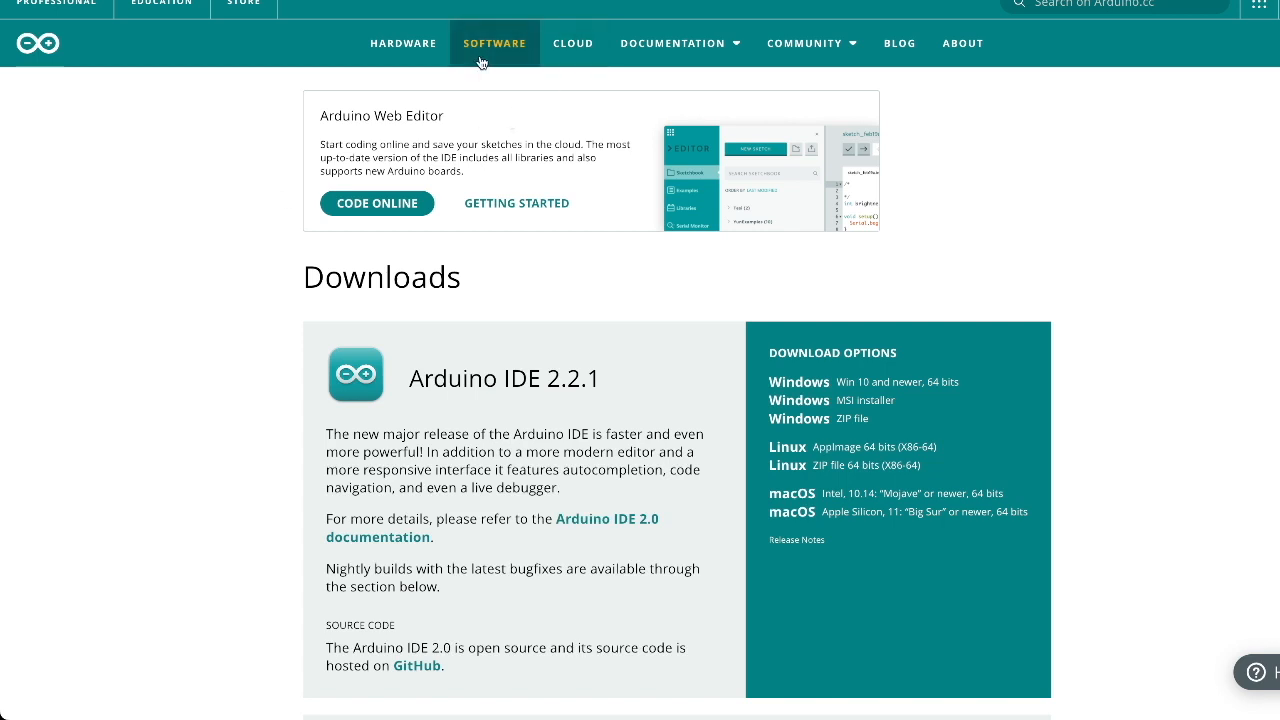
scroll("down", 3)
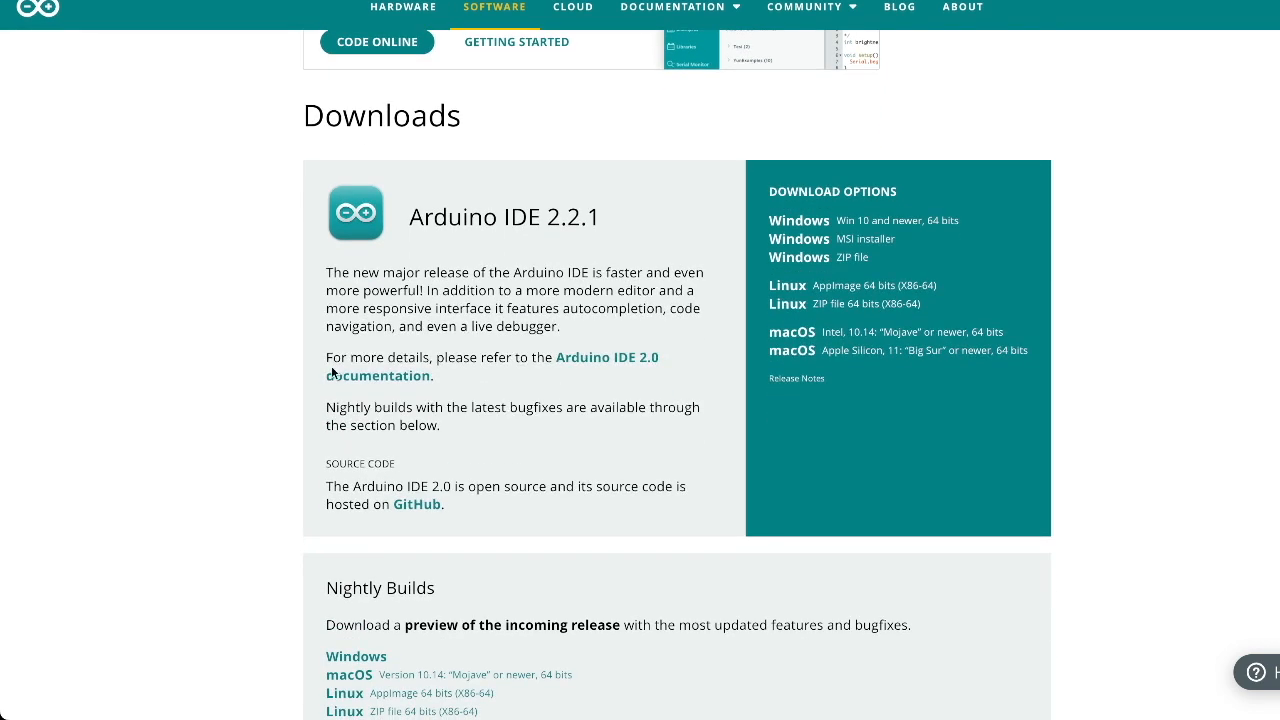
mouse_move(613, 285)
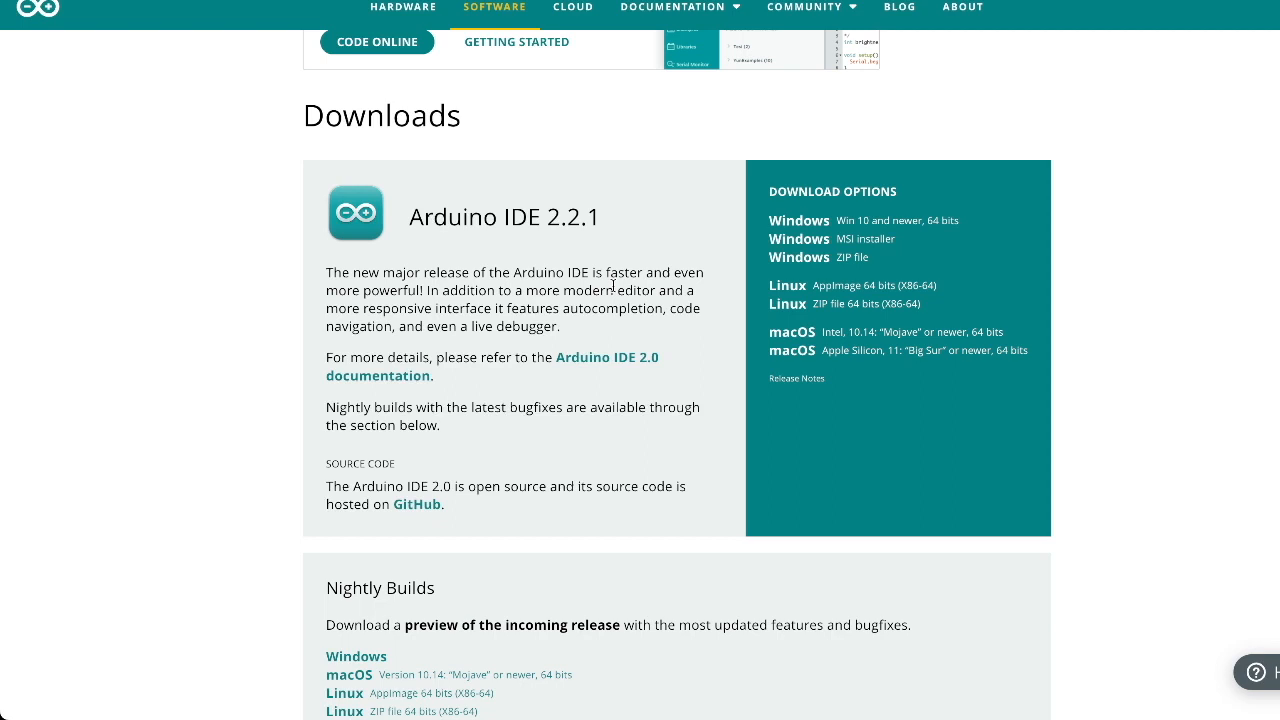
mouse_move(799, 288)
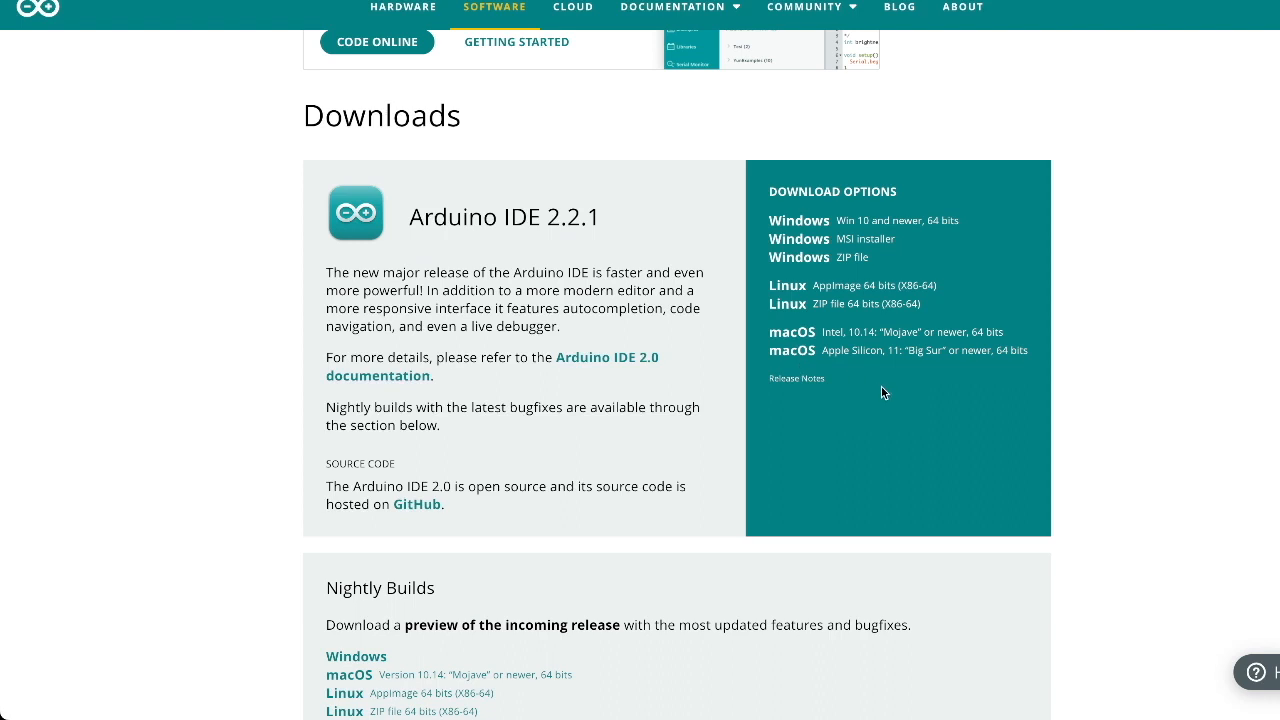
mouse_move(863, 388)
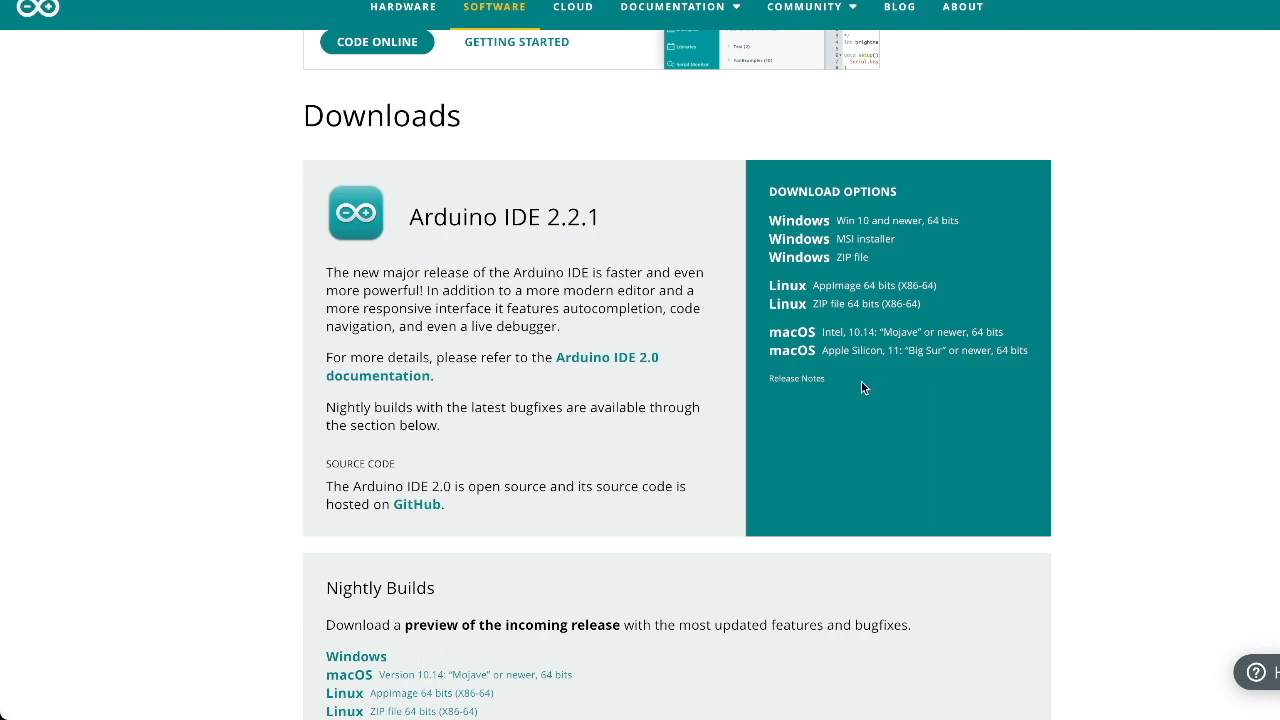
mouse_move(800, 356)
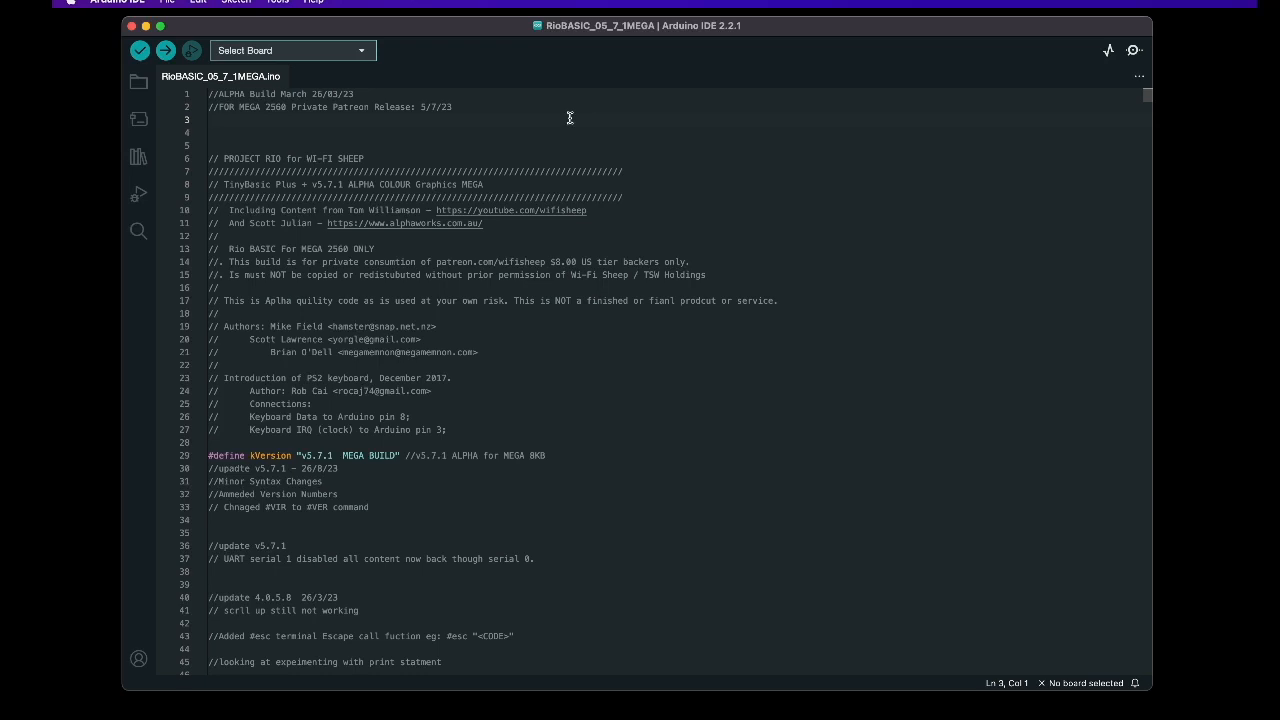
left_click(483, 262)
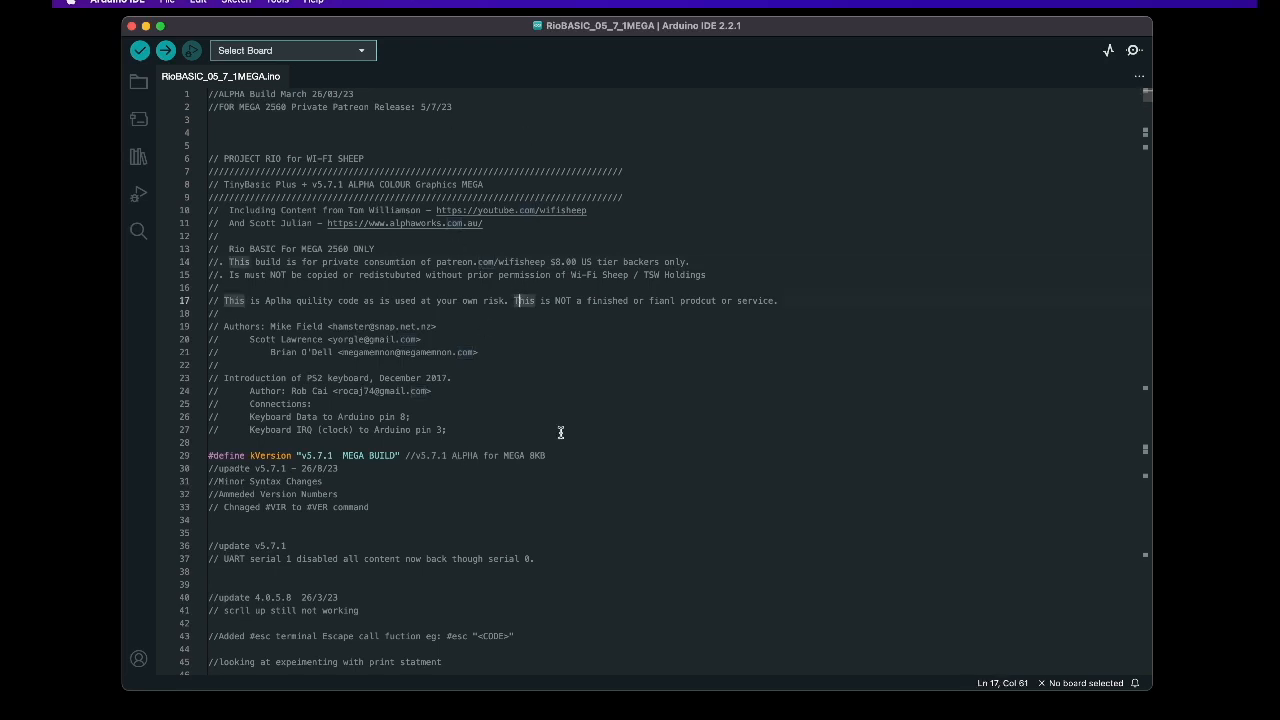
scroll("down", 3)
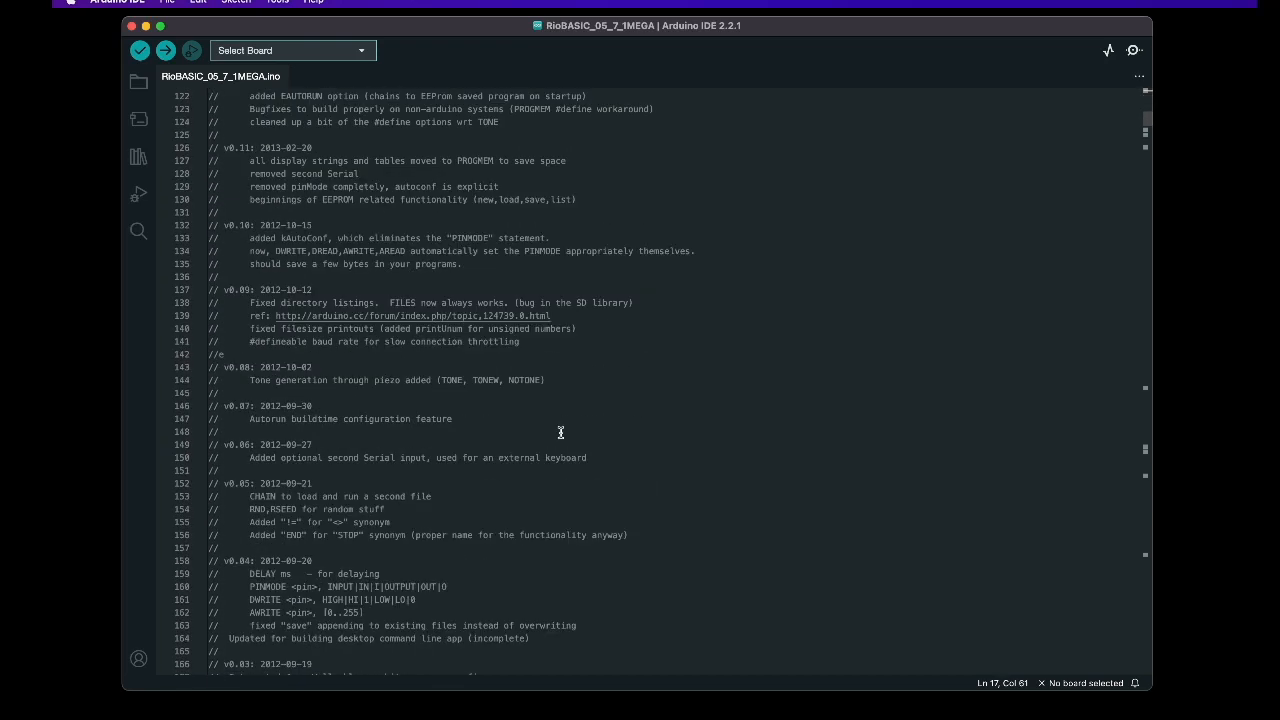
scroll("down", 3)
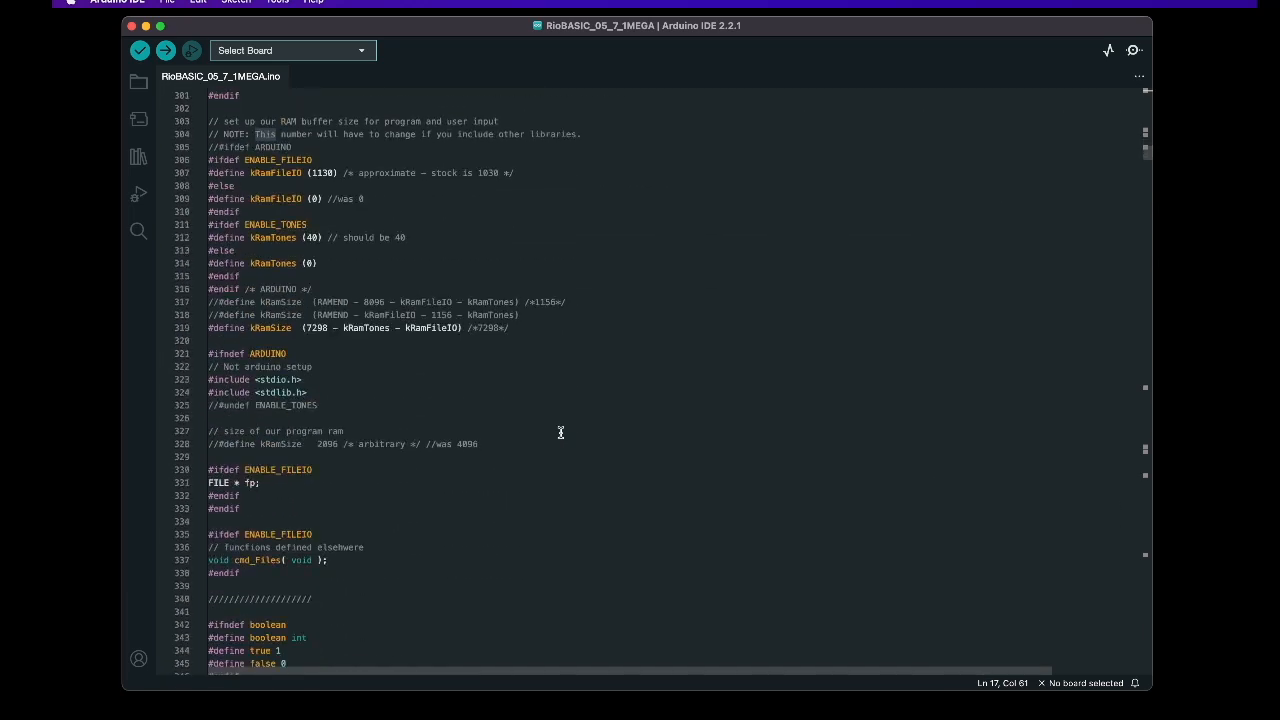
scroll("down", 3)
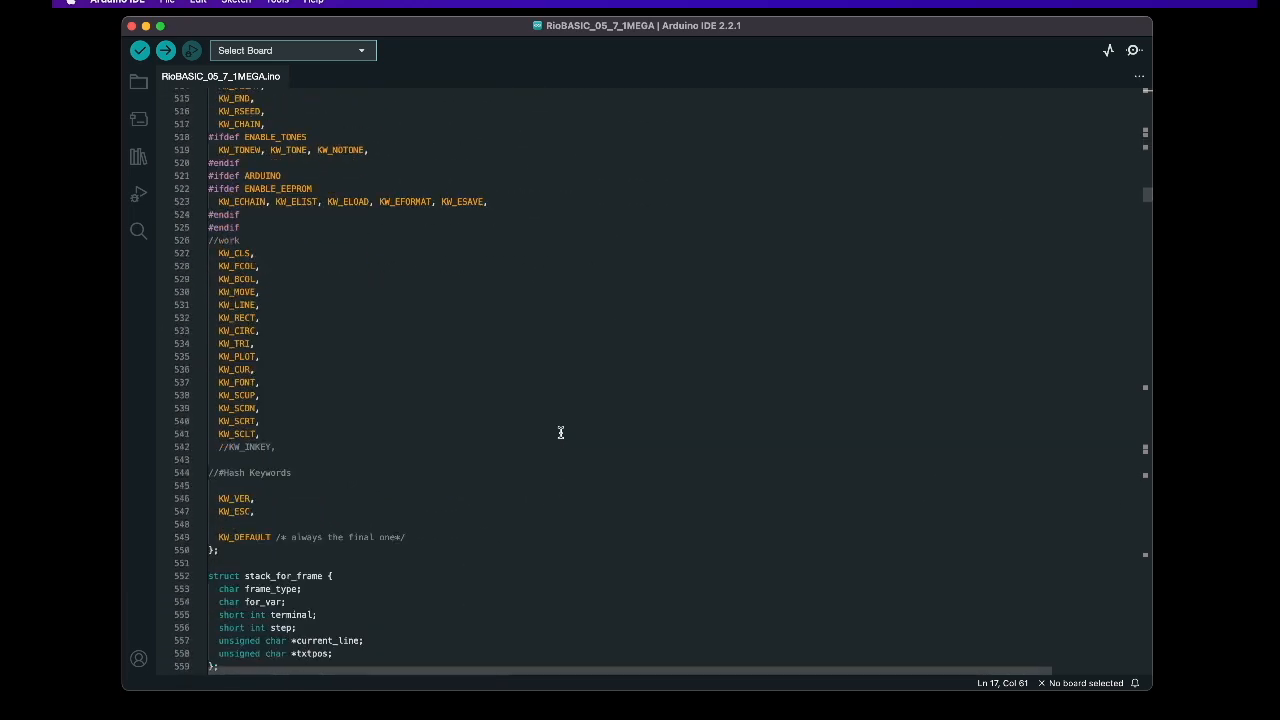
scroll("down", 3)
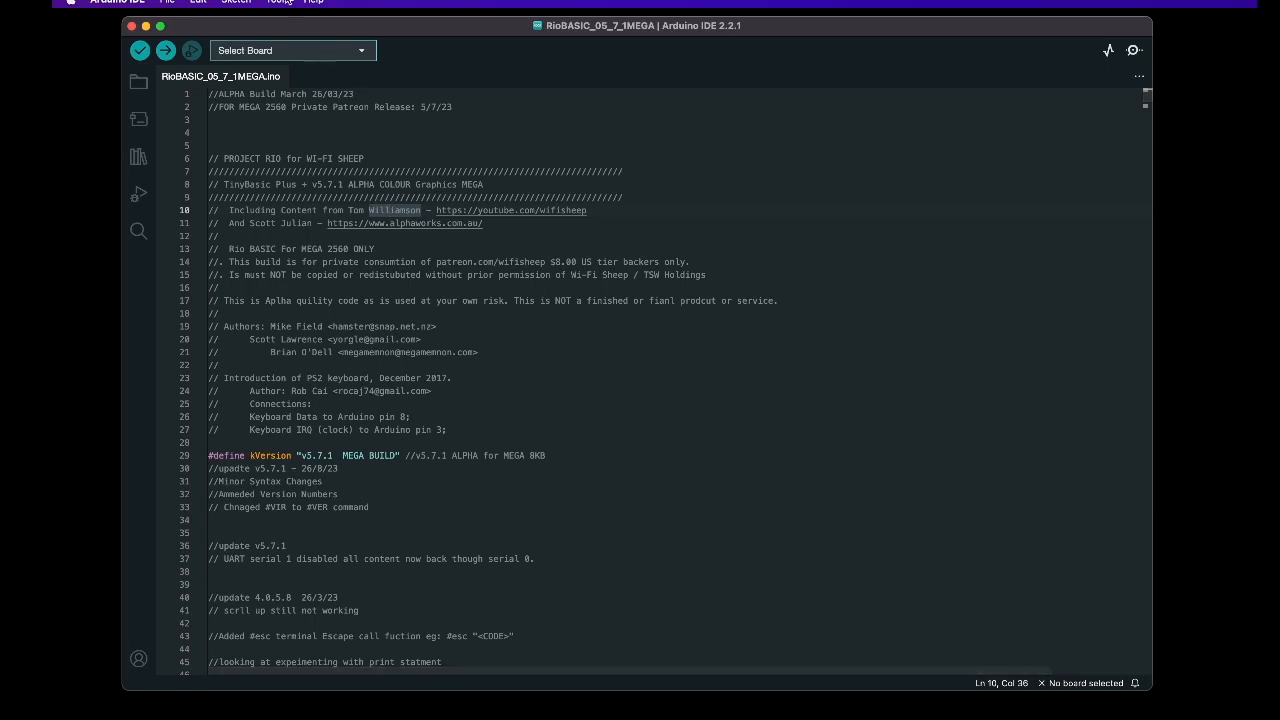
- Target the Arduino Mega 2560 board on port /dev/cu.usbserial-110
left_click(280, 2)
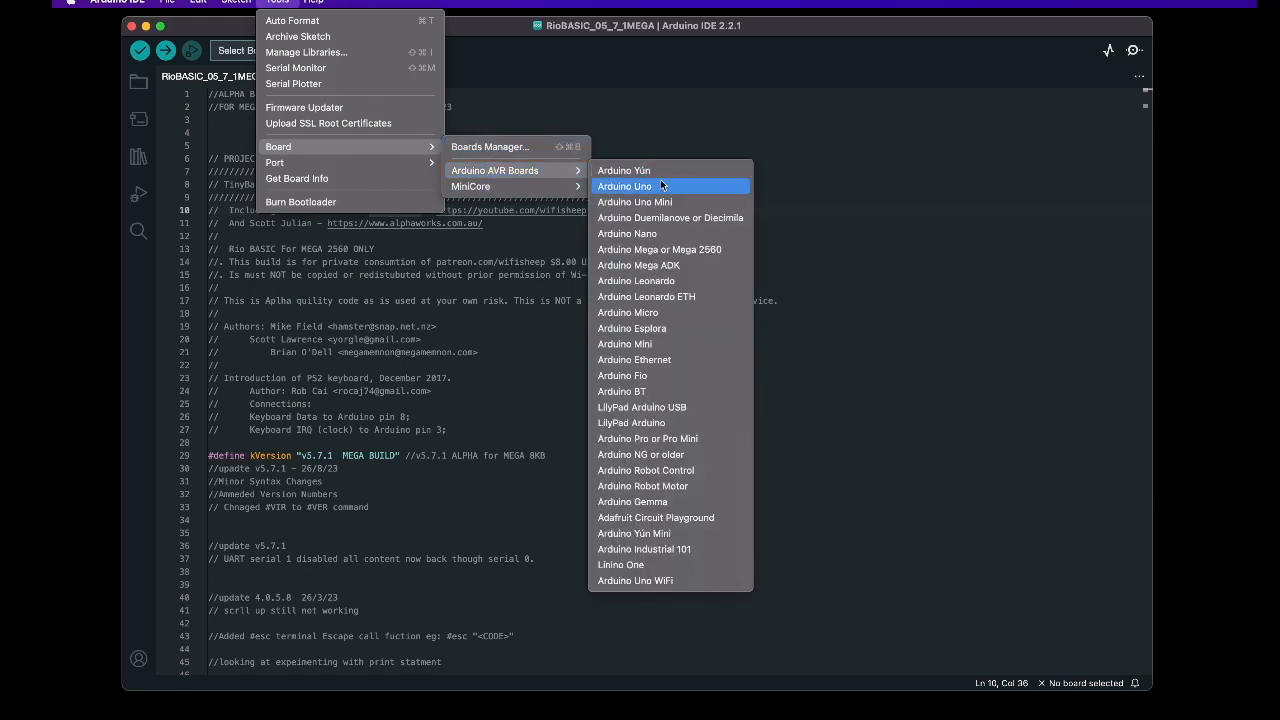
mouse_move(670, 233)
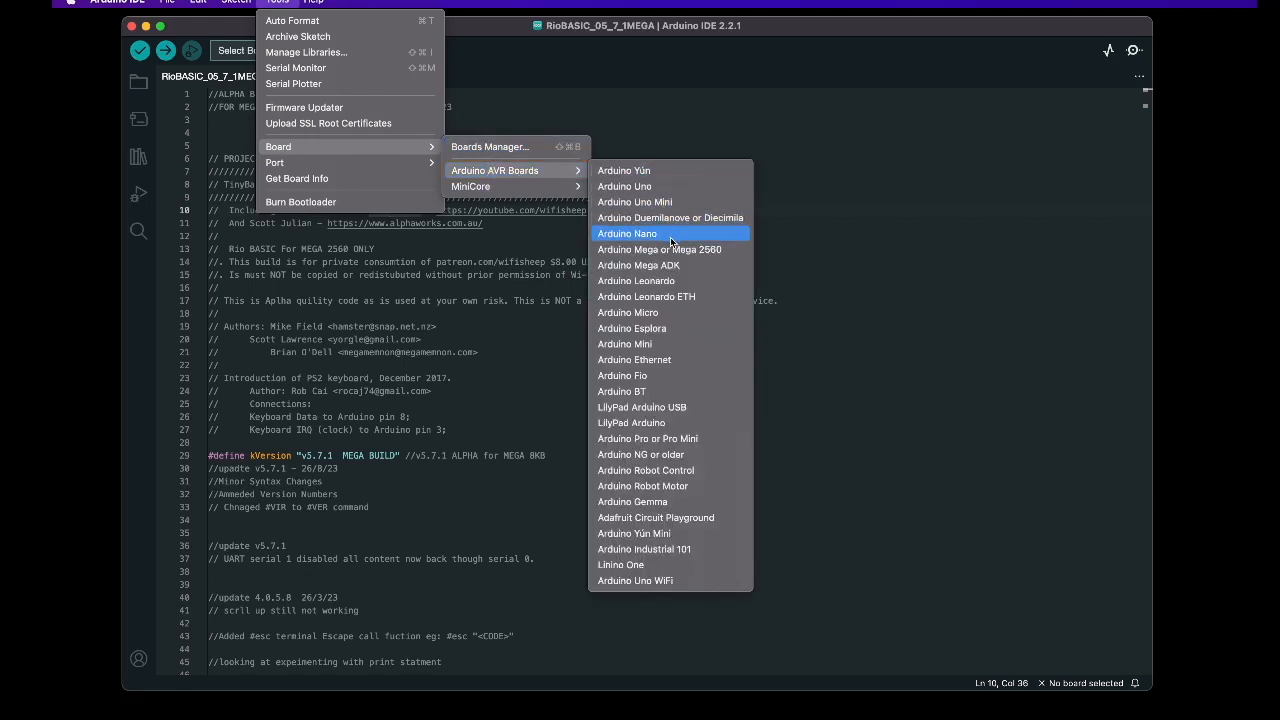
mouse_move(659, 249)
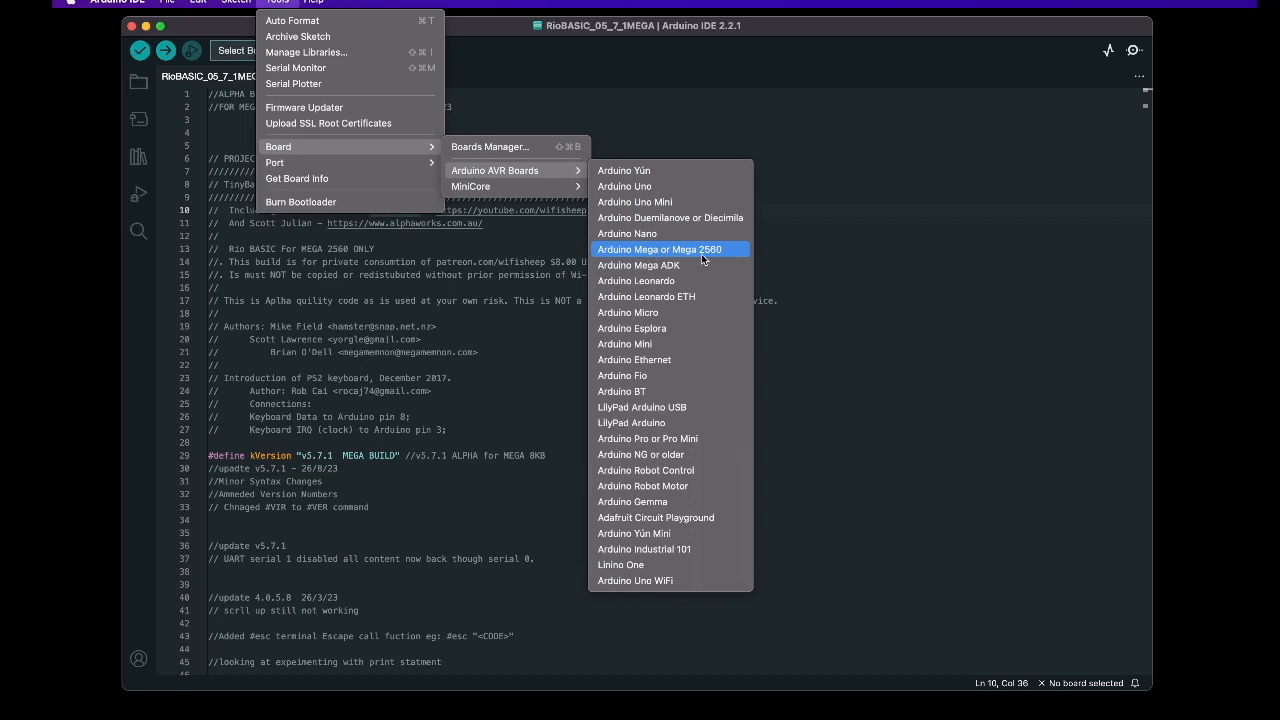
left_click(659, 249)
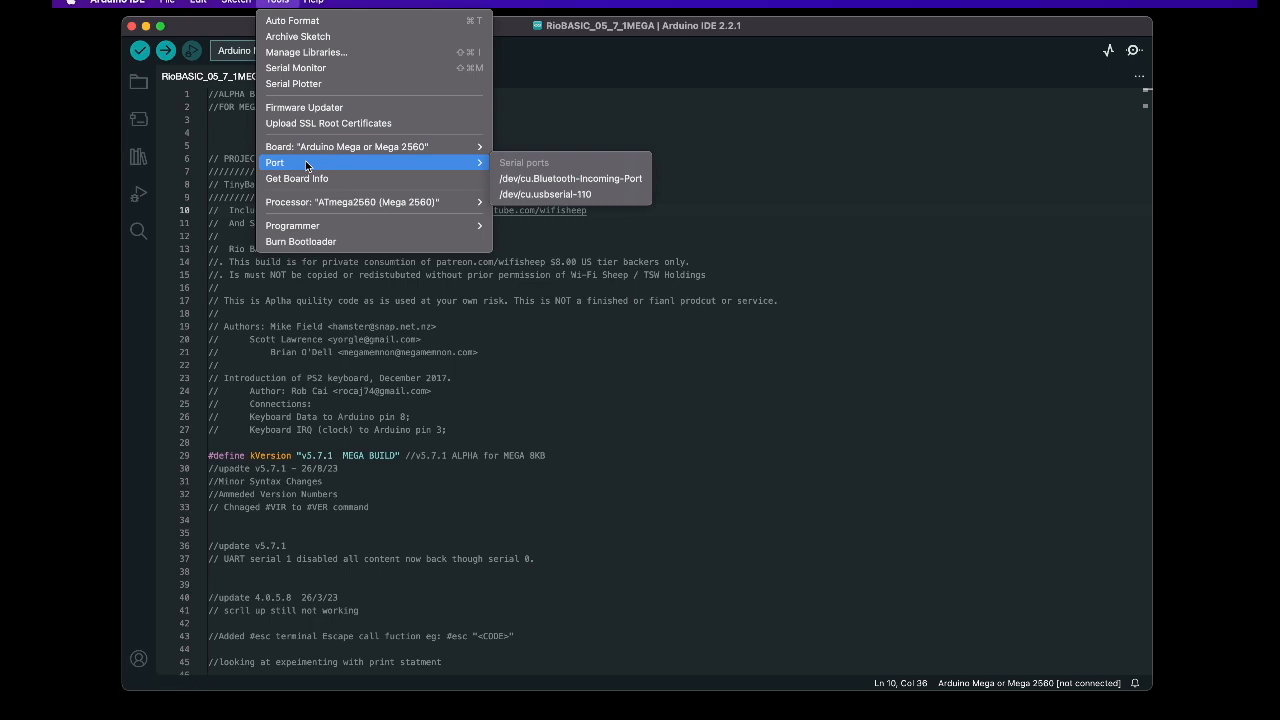
mouse_move(344, 164)
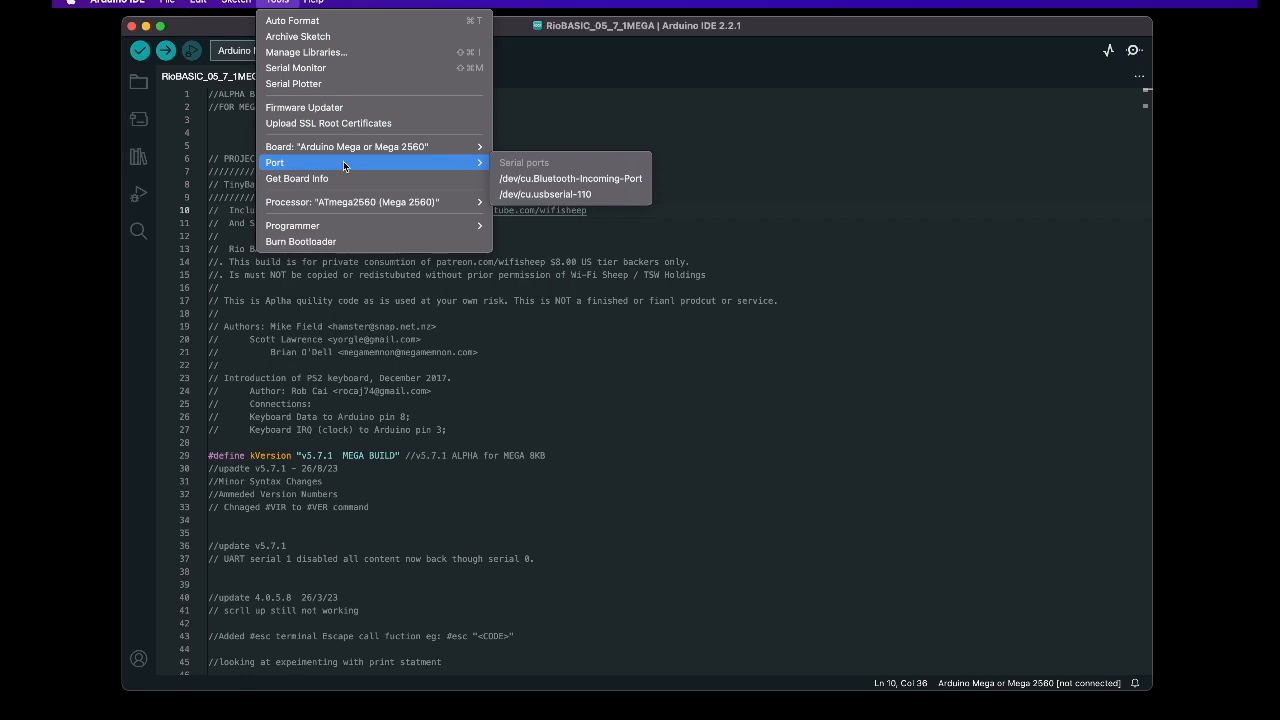
mouse_move(348, 147)
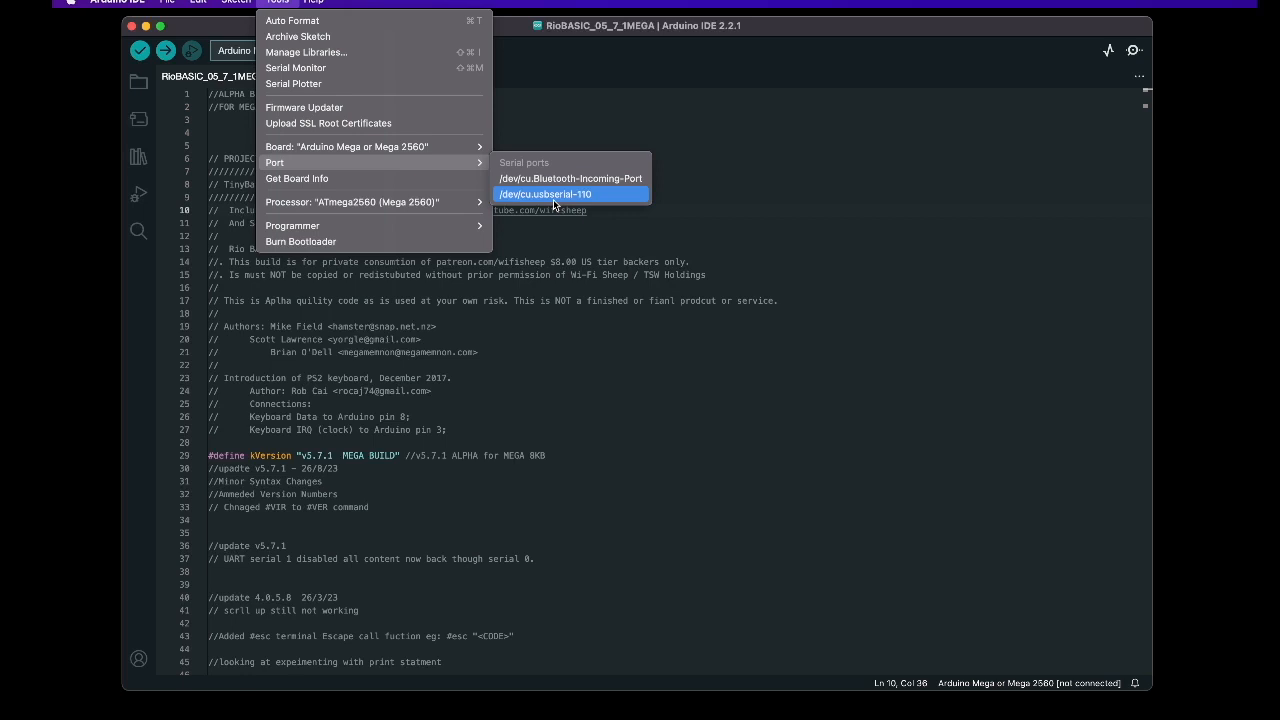
mouse_move(571, 204)
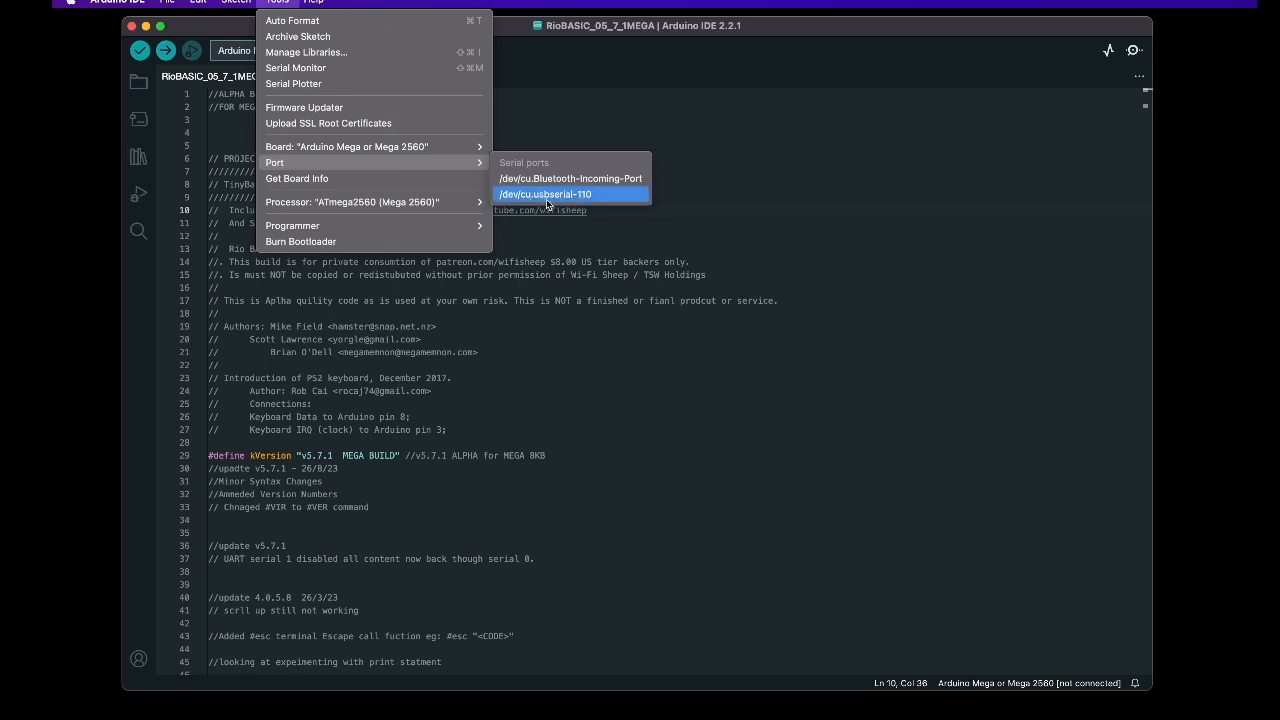
left_click(546, 194)
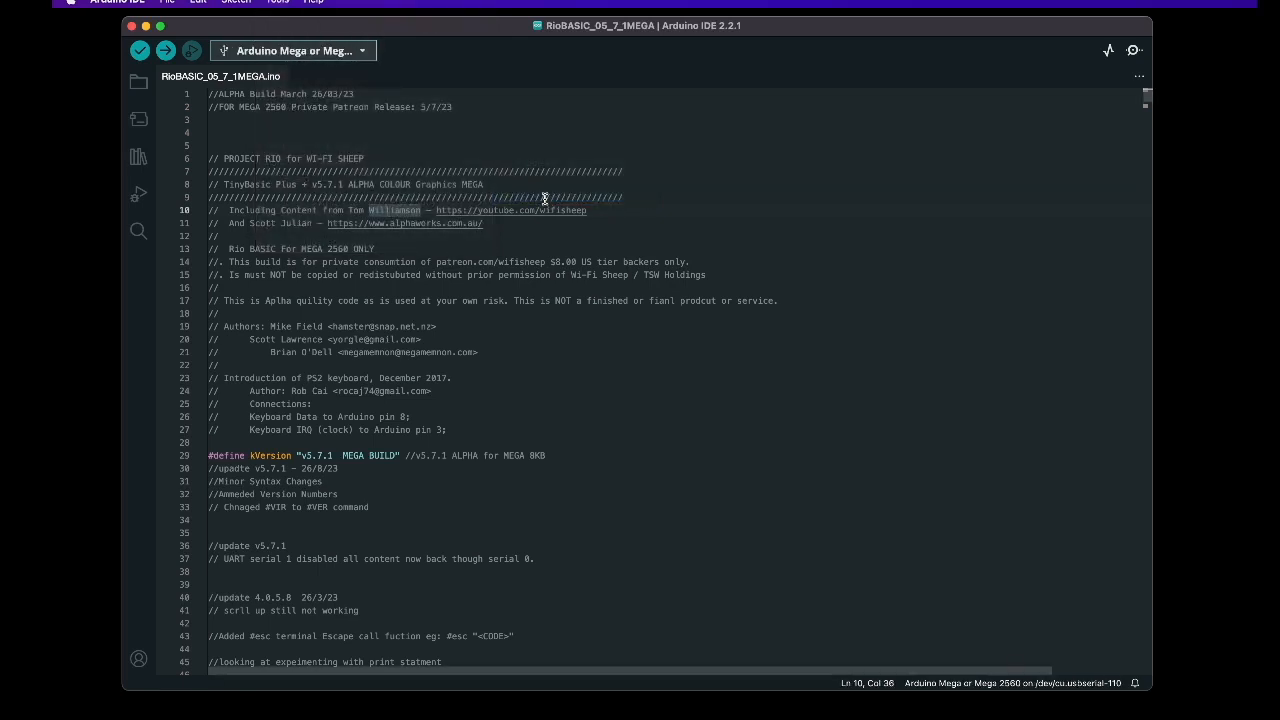
left_click(278, 1)
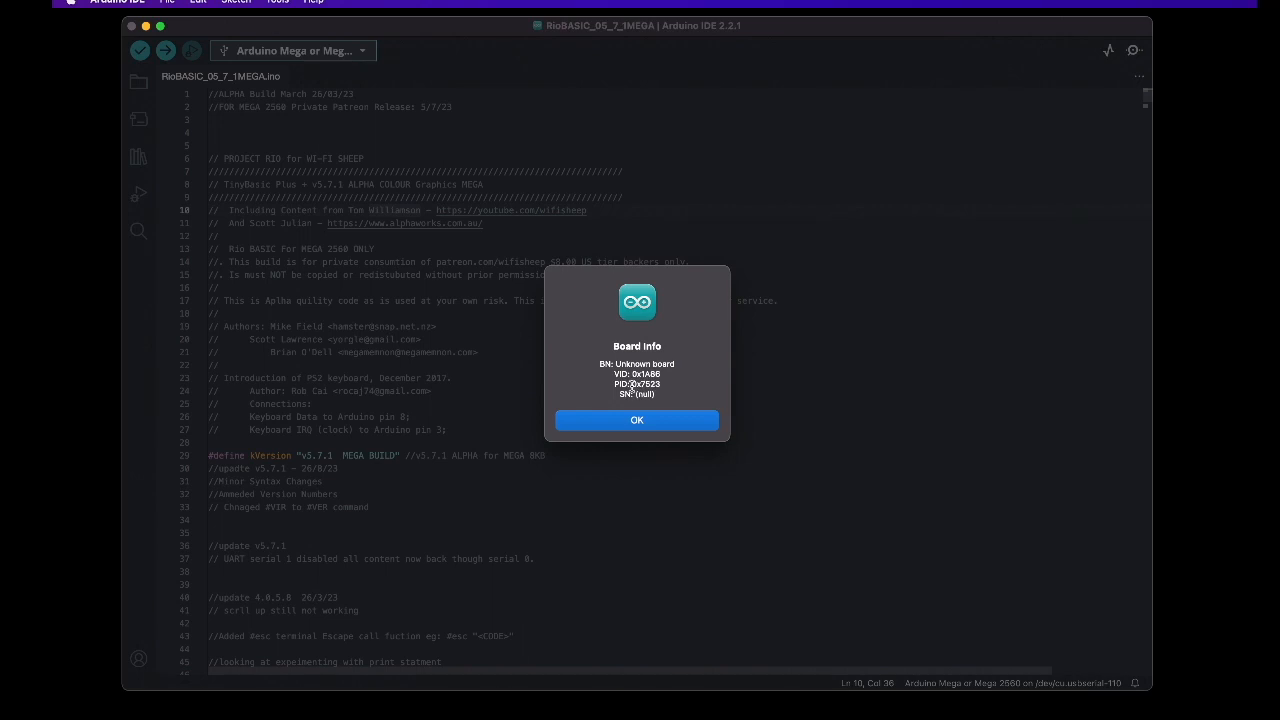
mouse_move(682, 375)
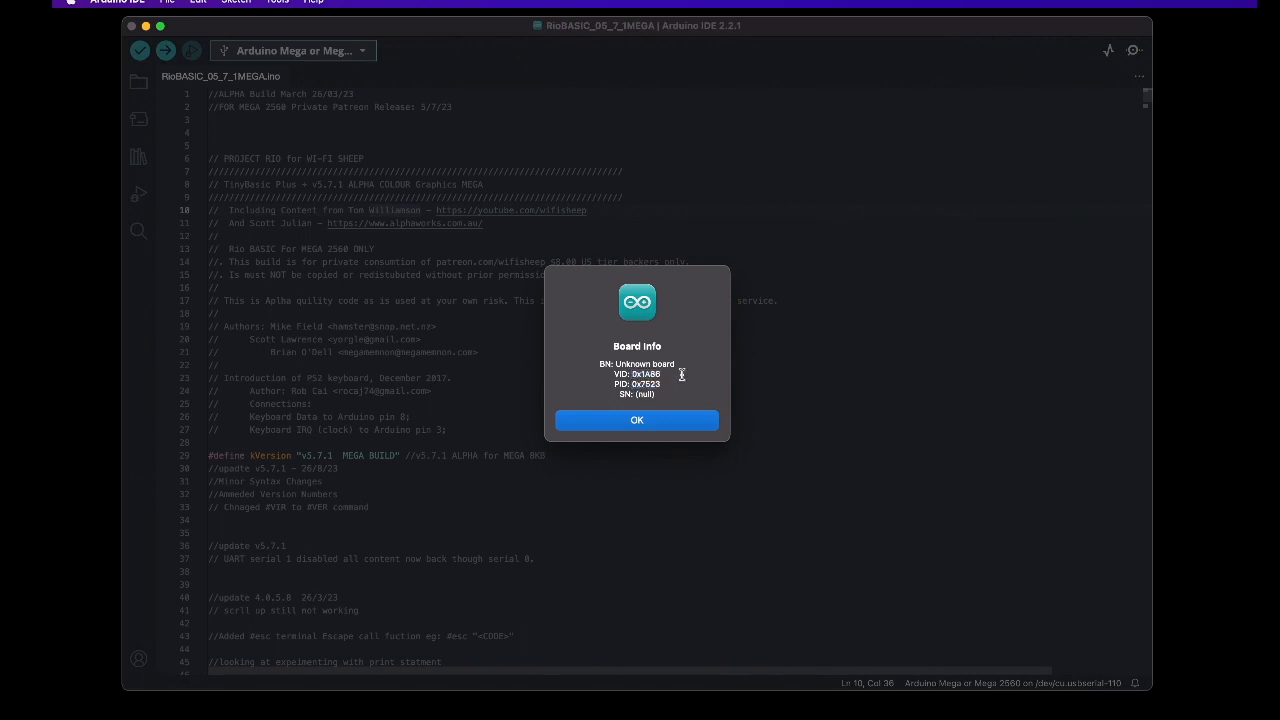
left_click(637, 419)
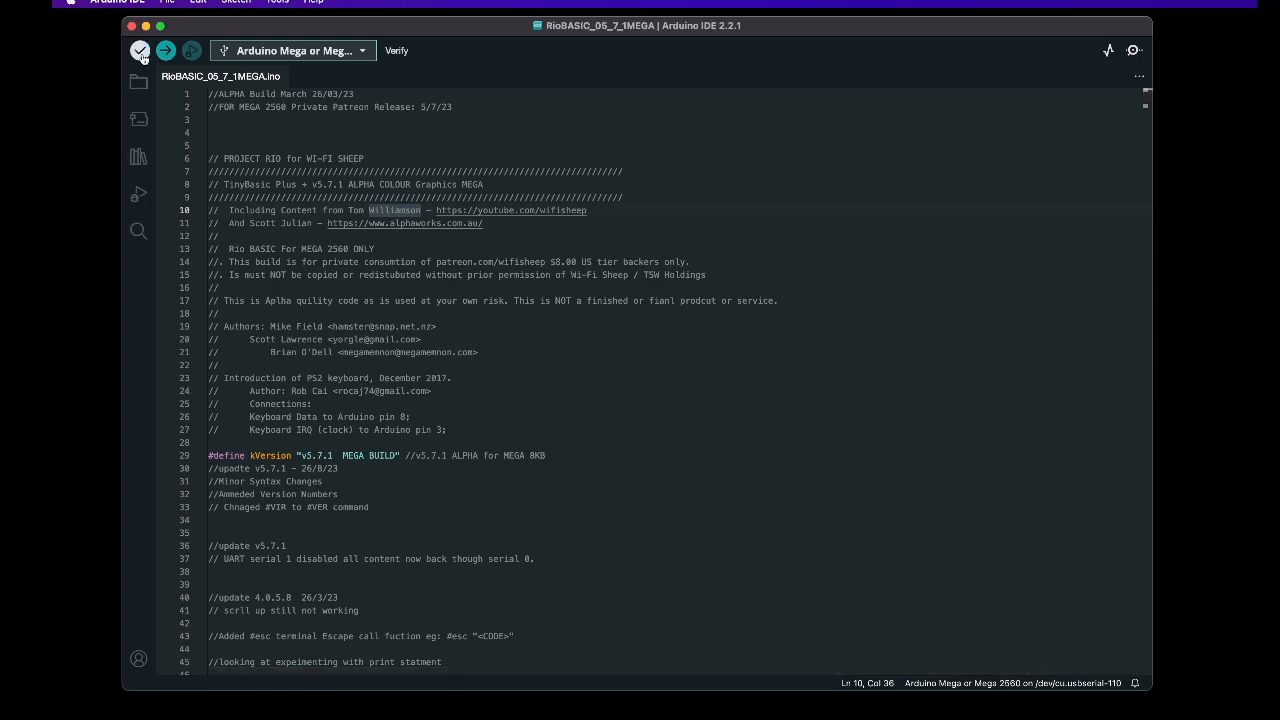
mouse_move(165, 50)
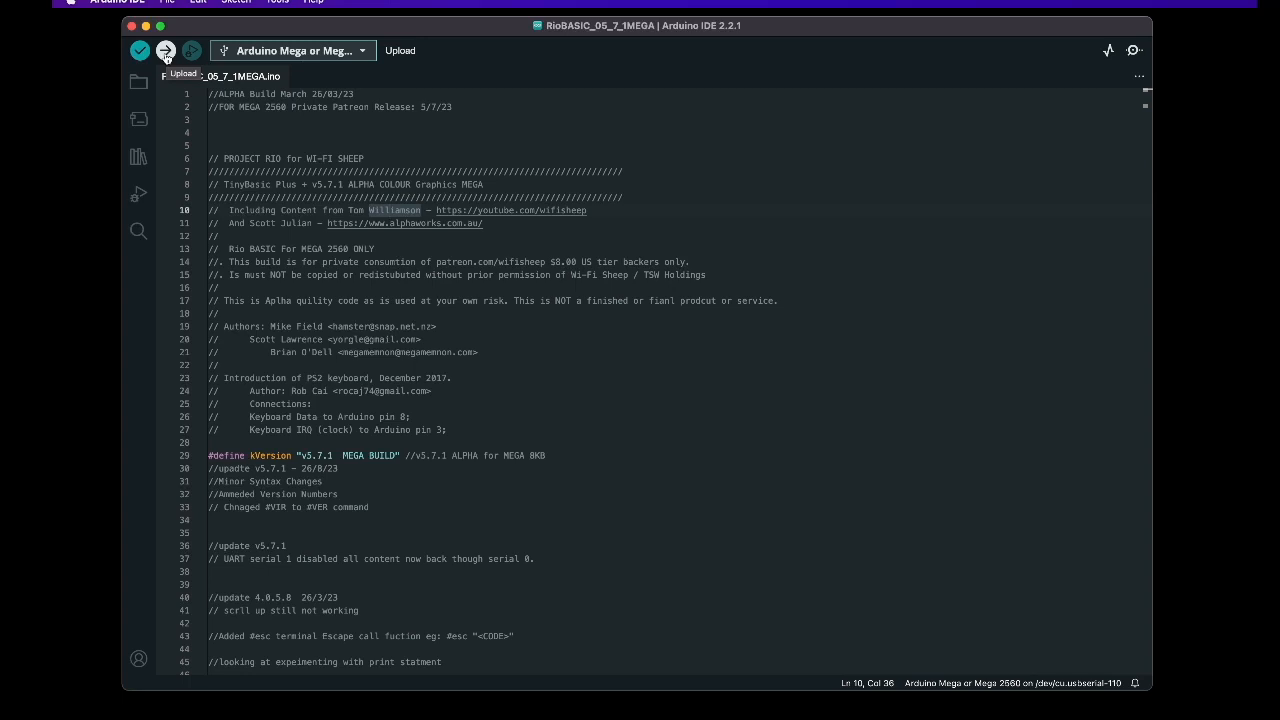
- Upload the RioBASIC sketch to the Mega 2560, using 26,426 bytes of storage
left_click(165, 50)
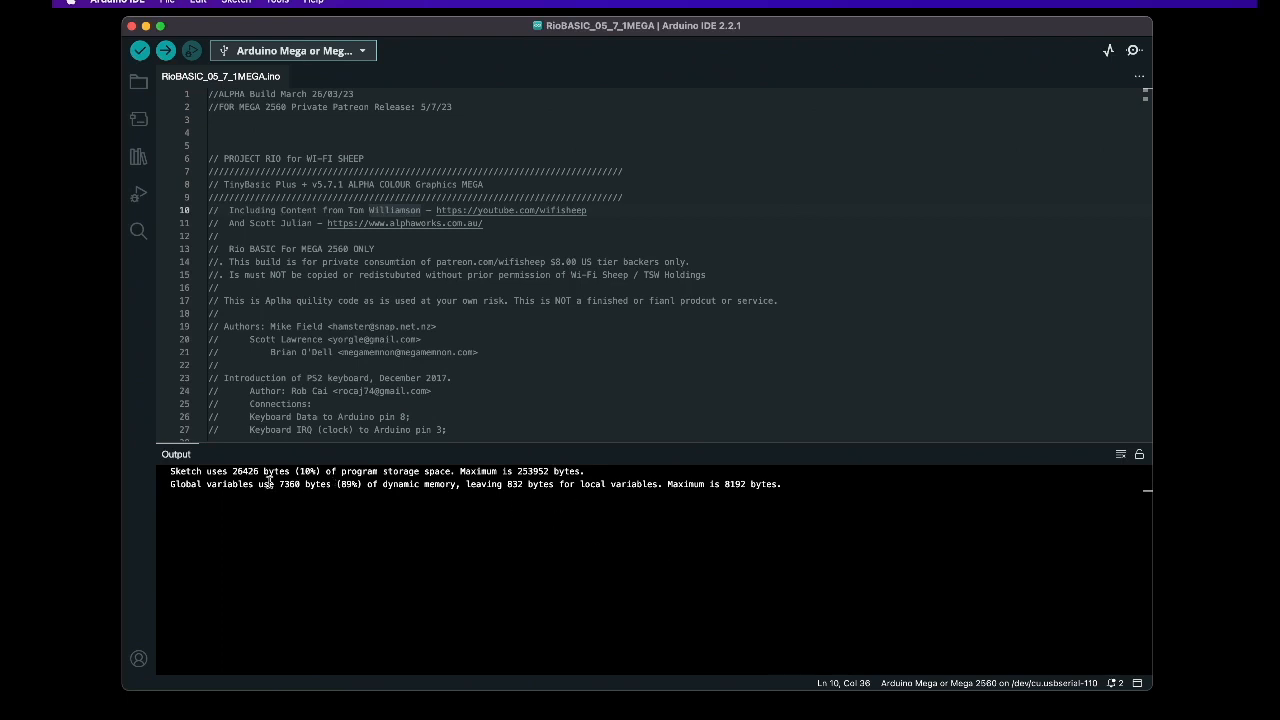
mouse_move(584, 484)
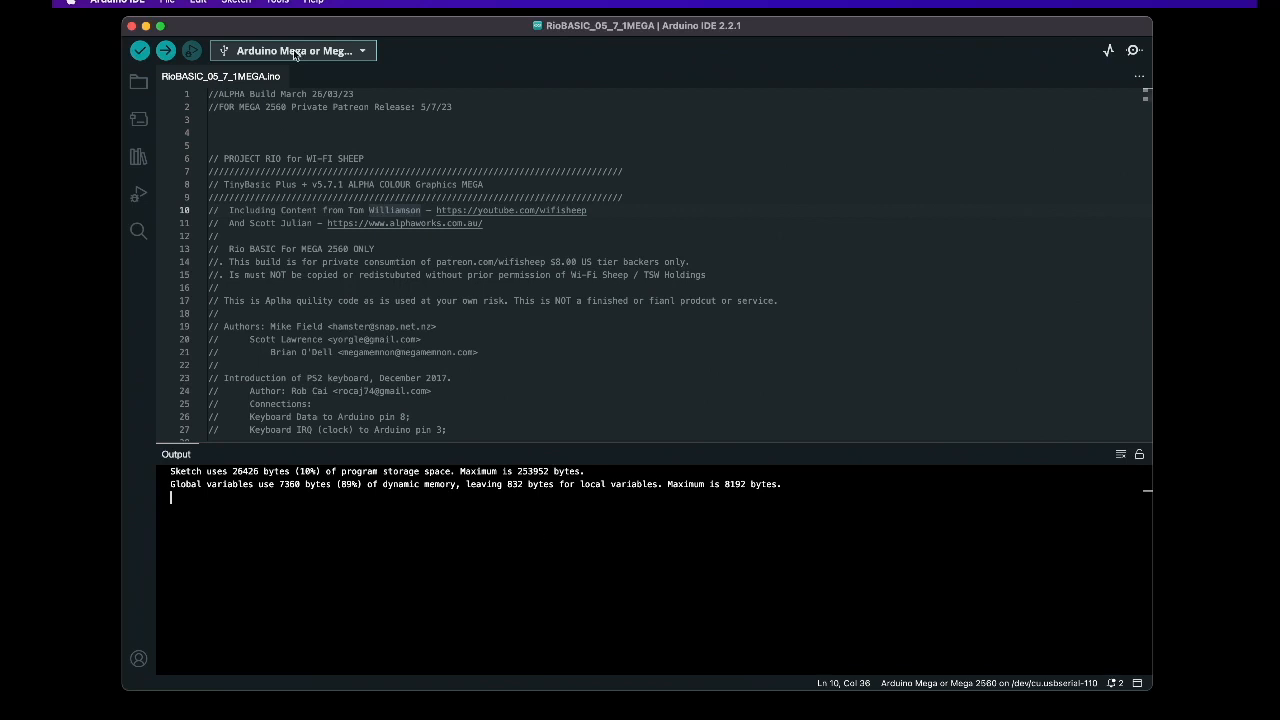
mouse_move(390, 236)
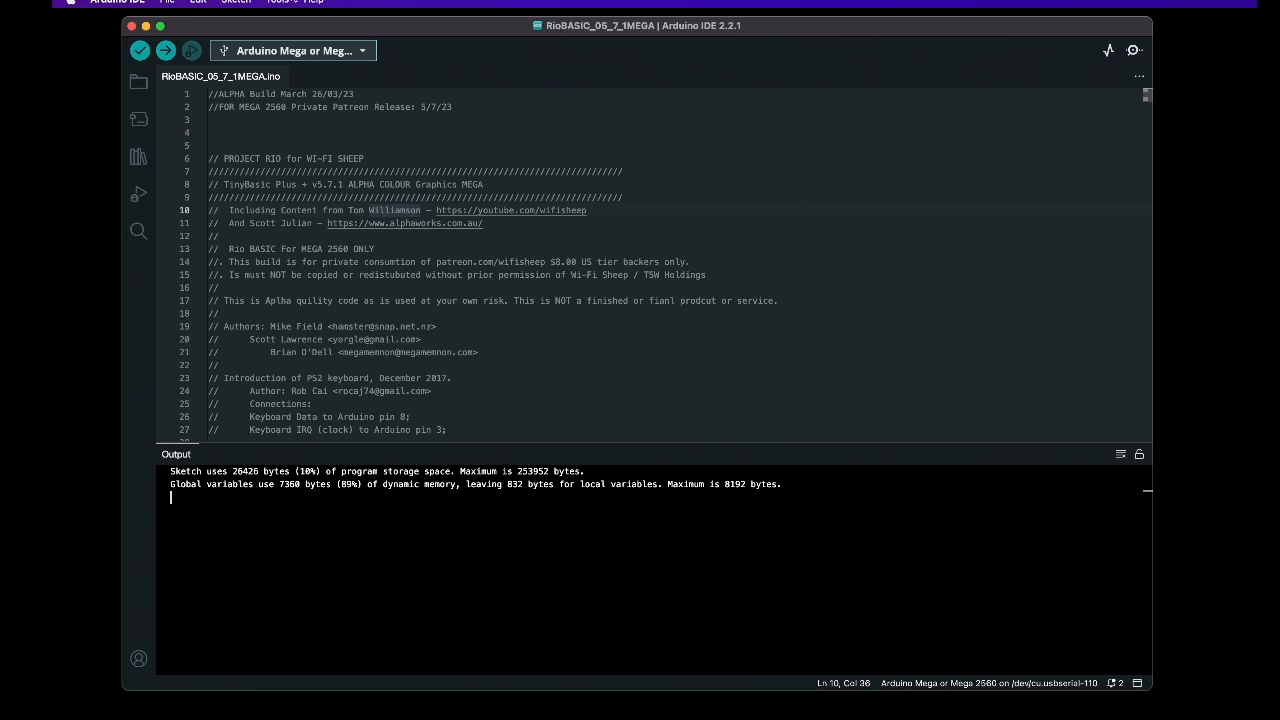
- Open the Serial Monitor and set its baud rate to 115200
left_click(277, 1)
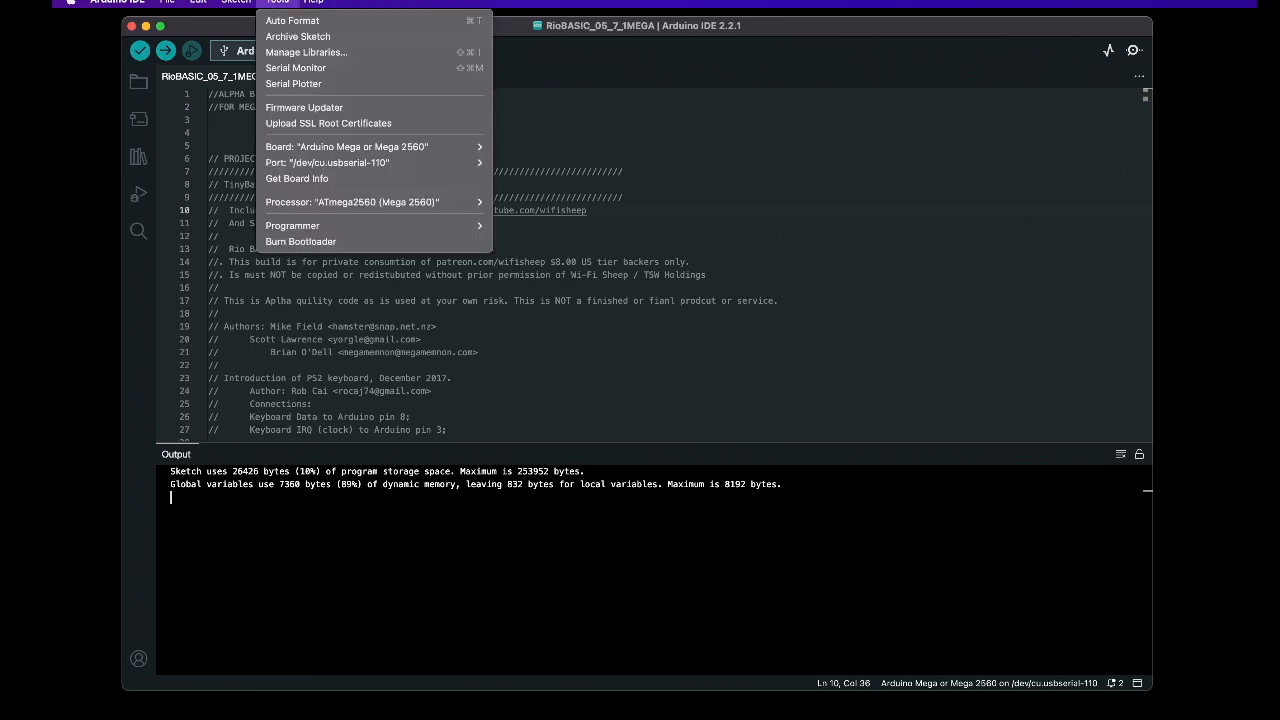
mouse_move(330, 68)
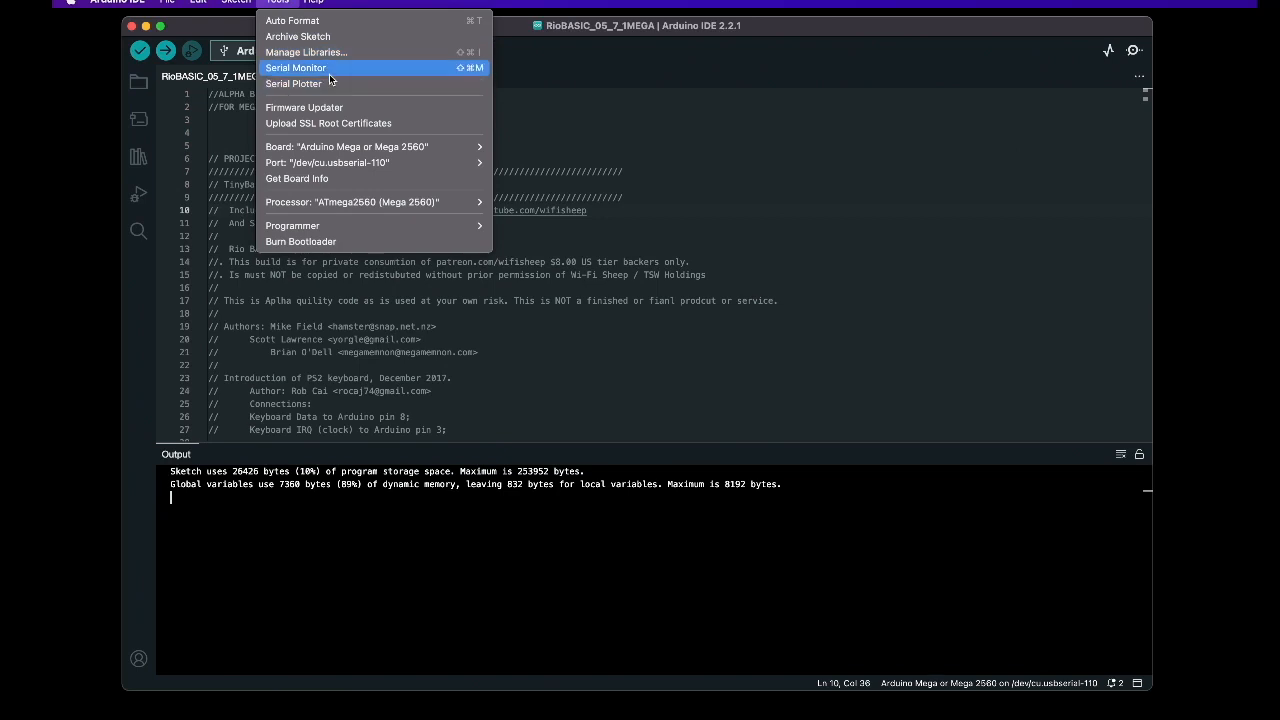
left_click(296, 67)
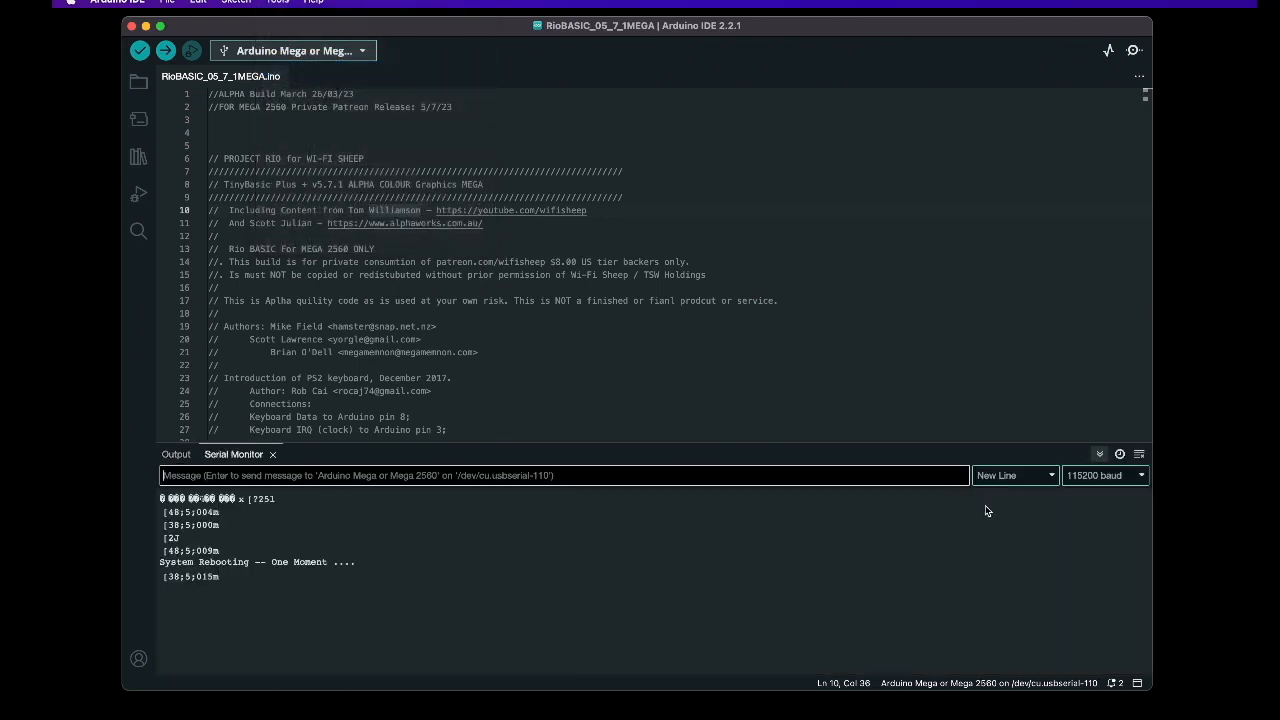
left_click(1100, 475)
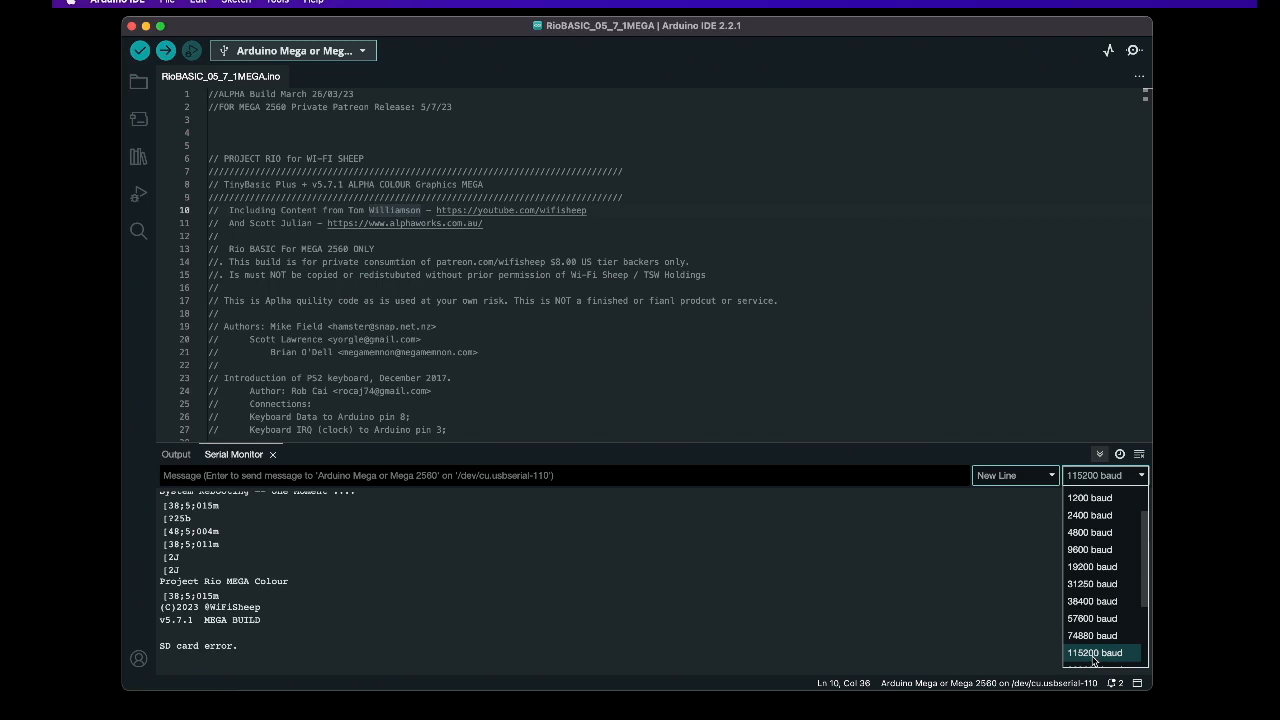
left_click(1093, 652)
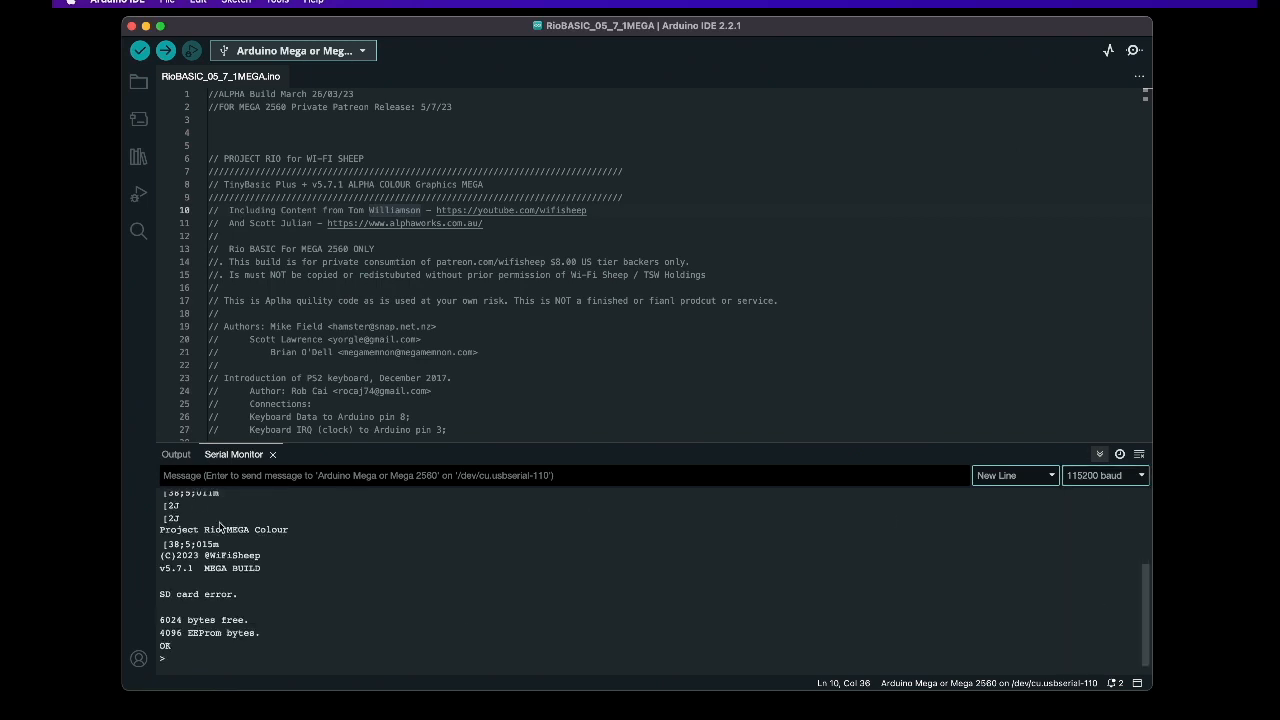
mouse_move(207, 520)
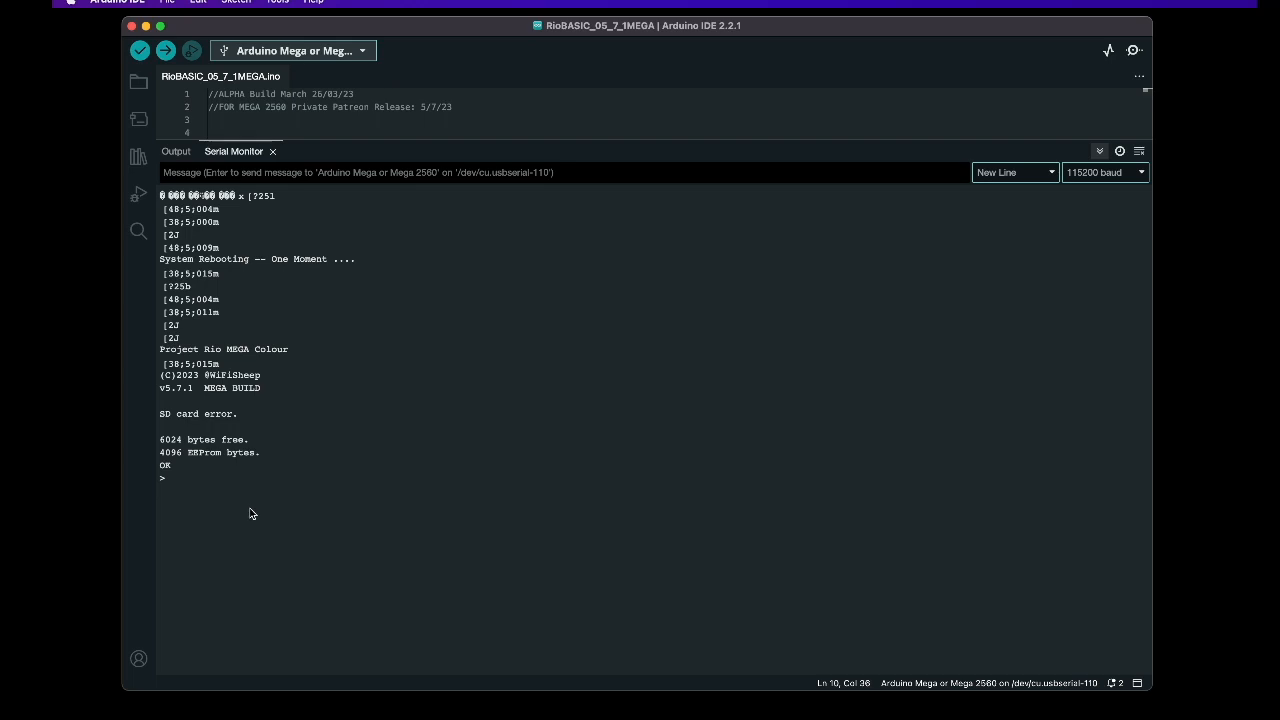
mouse_move(490, 289)
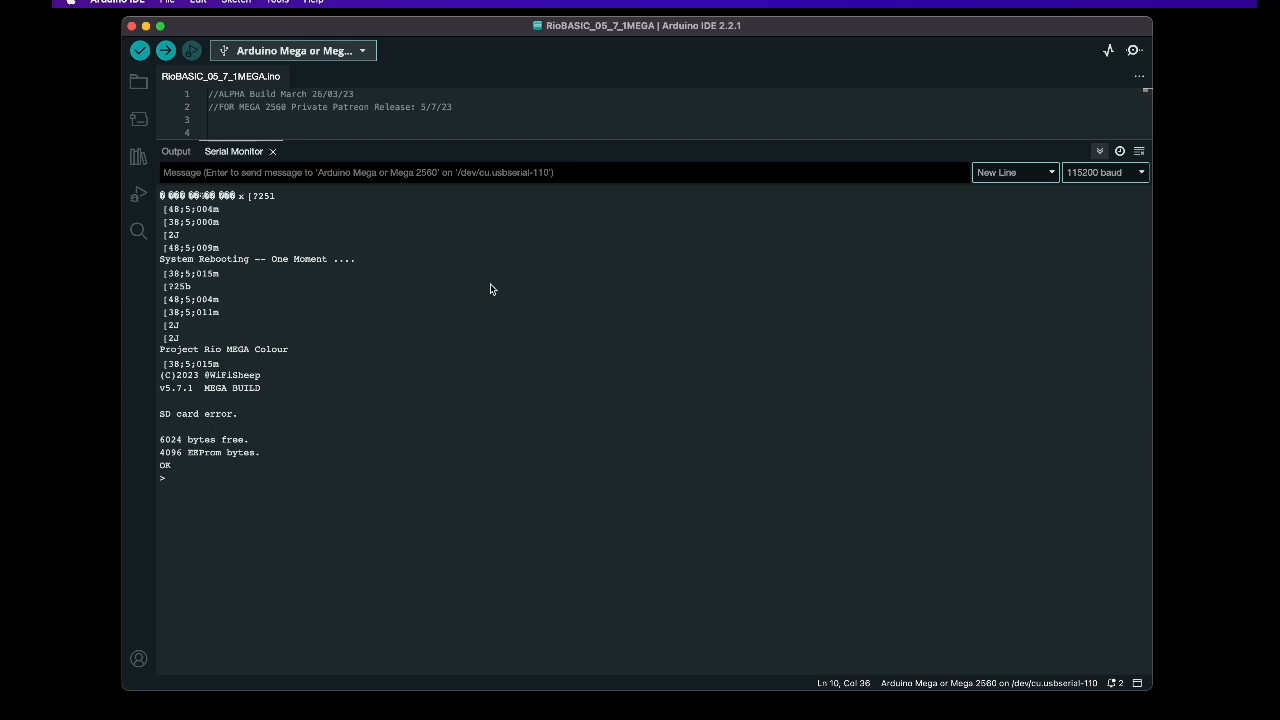
- Send #mem in the Serial Monitor to check RioBASIC's memory
left_click(380, 172)
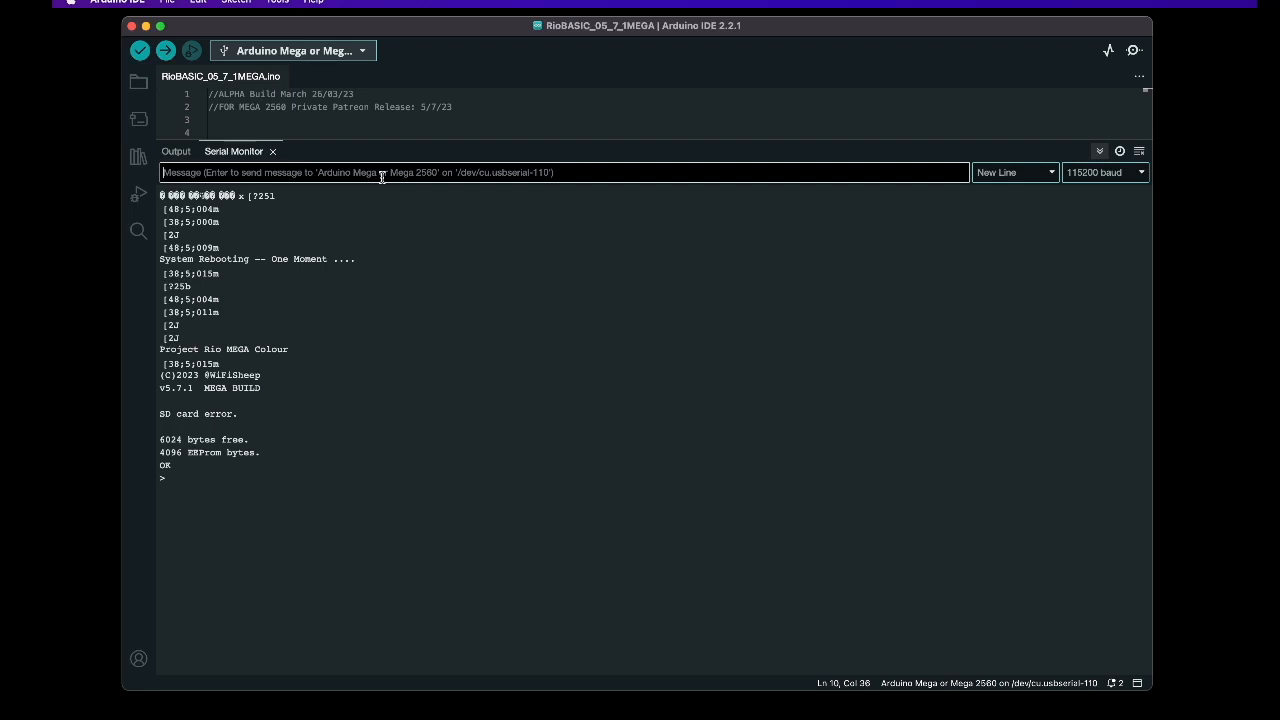
type("?a")
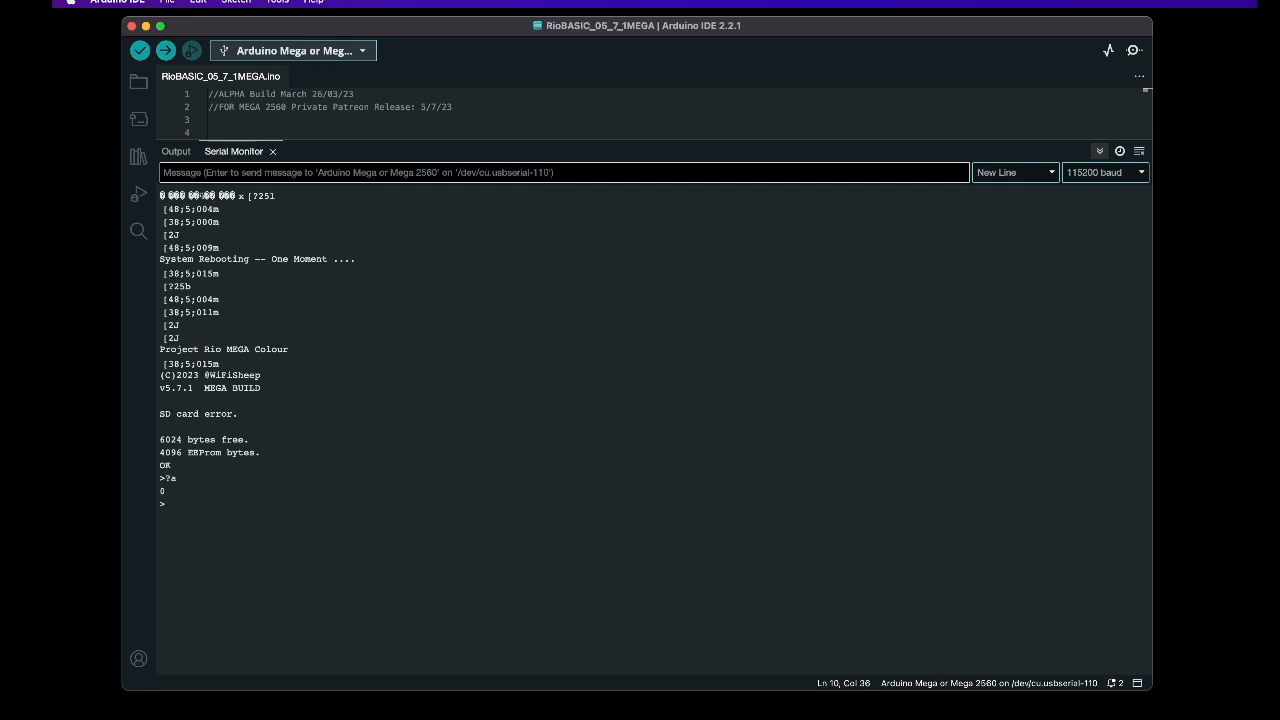
type("#mem")
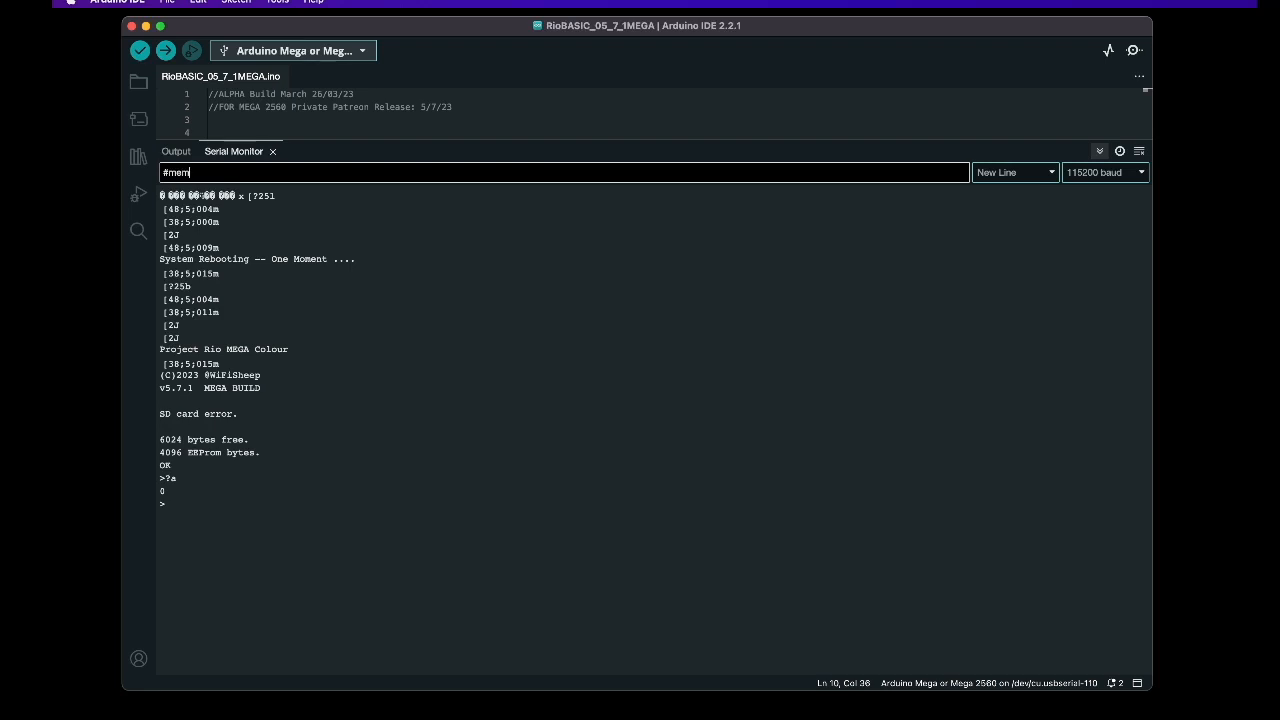
key("enter")
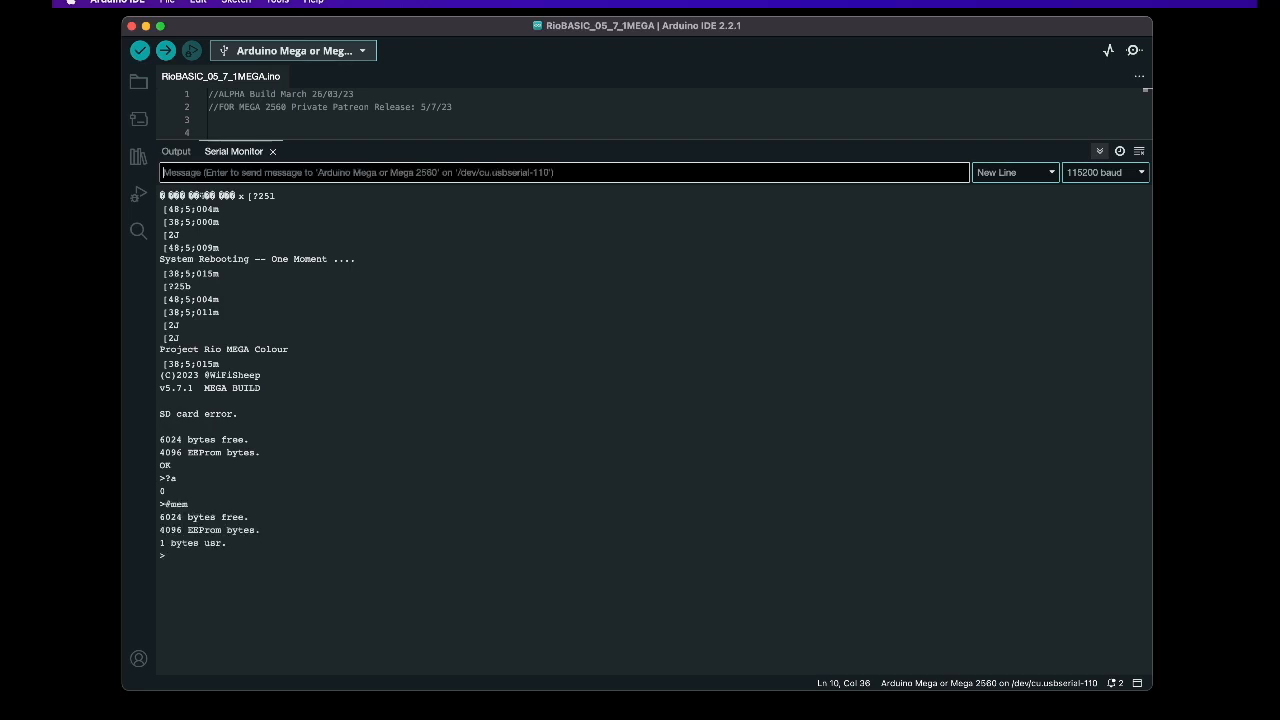
mouse_move(194, 563)
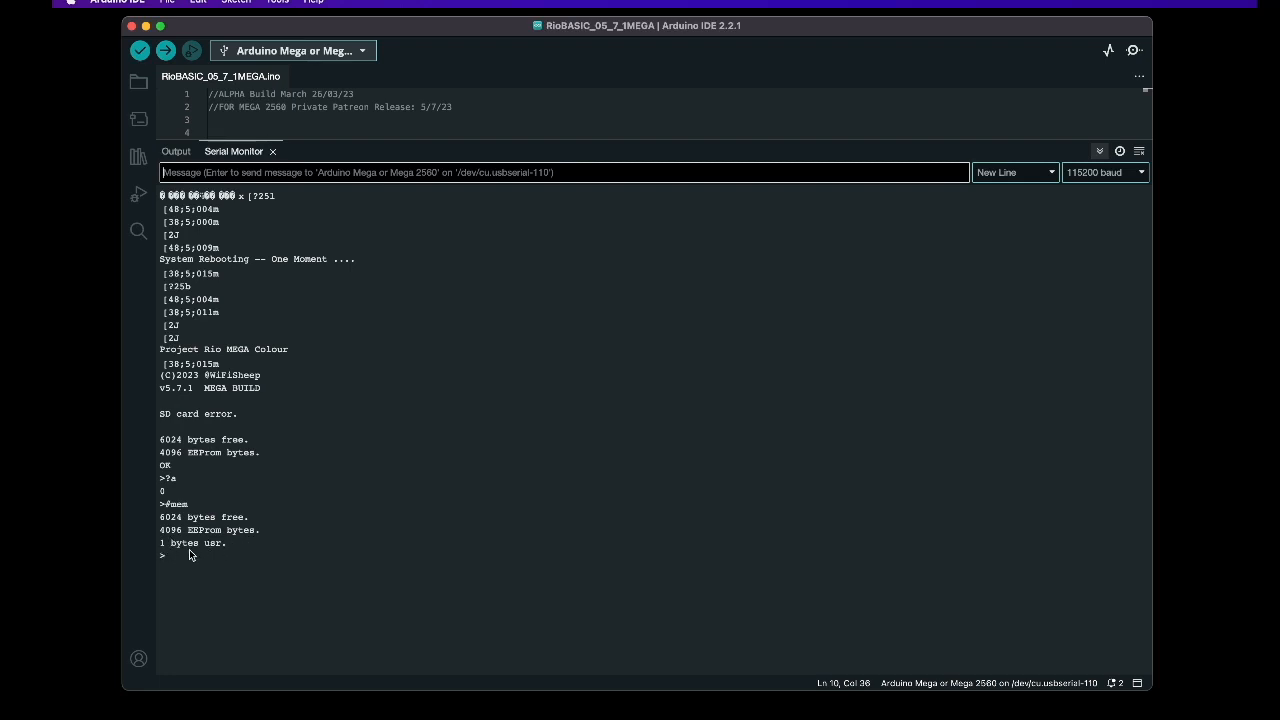
mouse_move(218, 555)
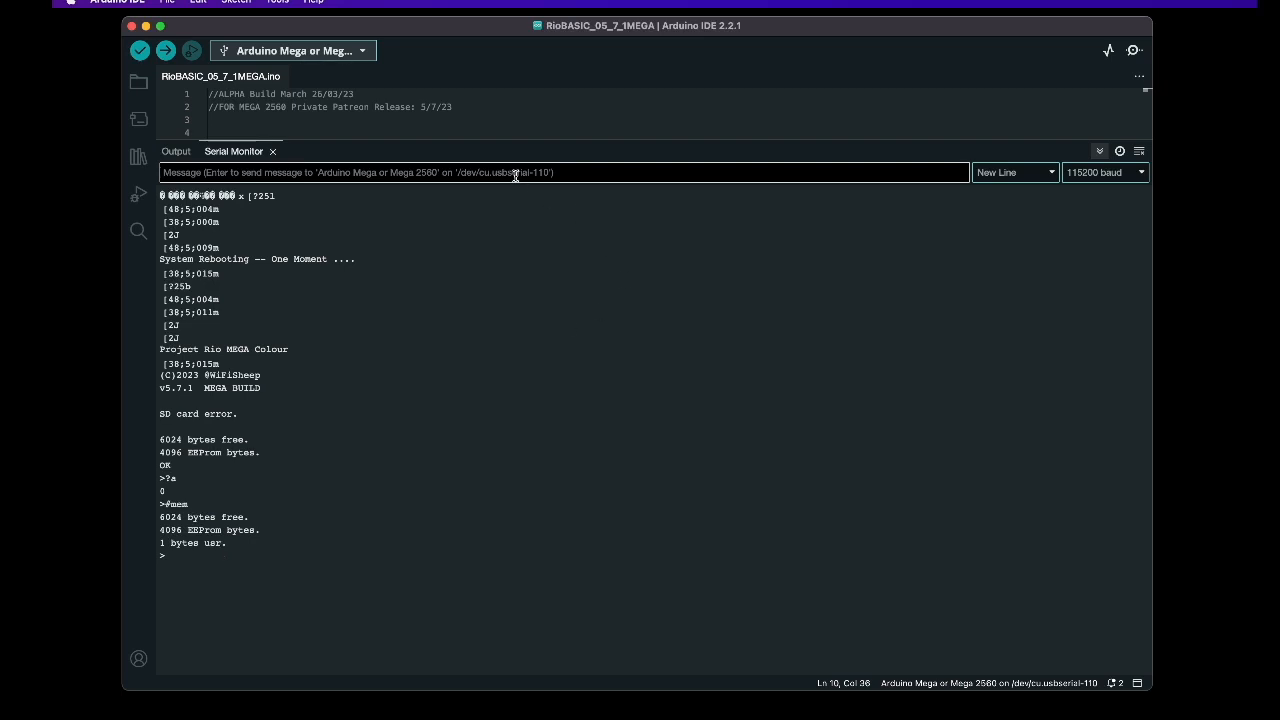
- Format the EEPROM with eformat, then query #mem again for 4096 user bytes
type("0")
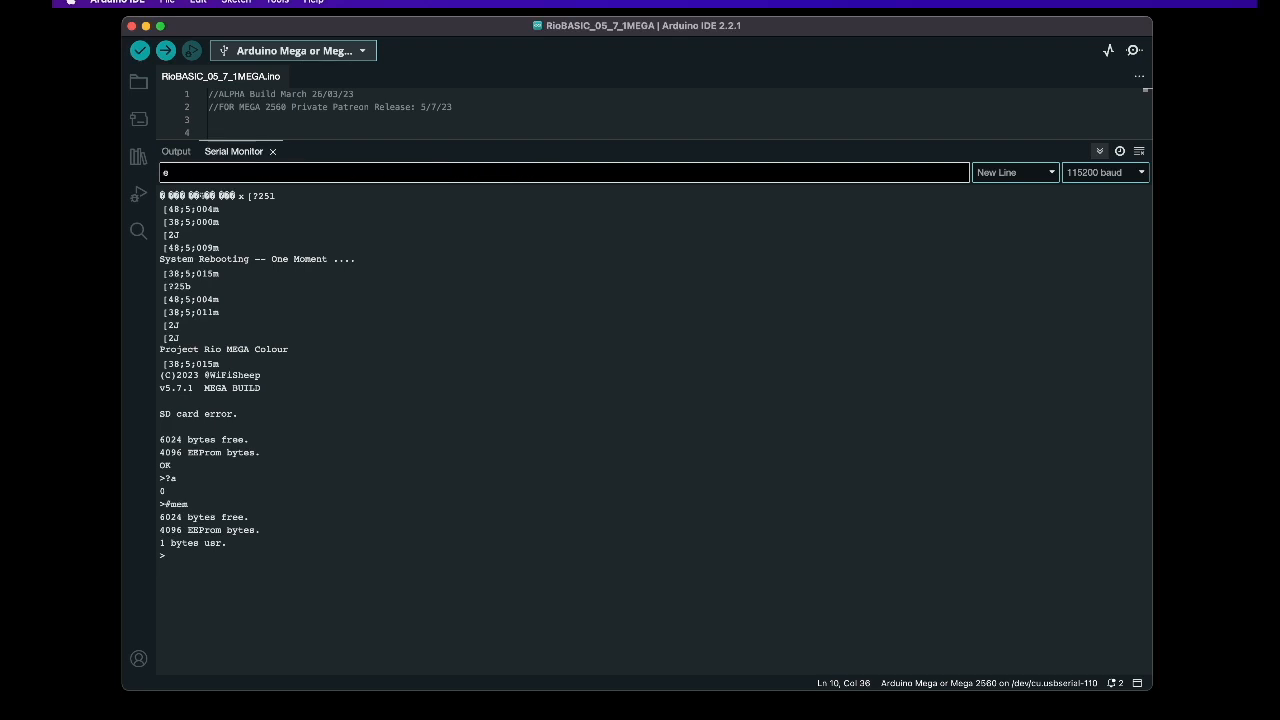
type("format")
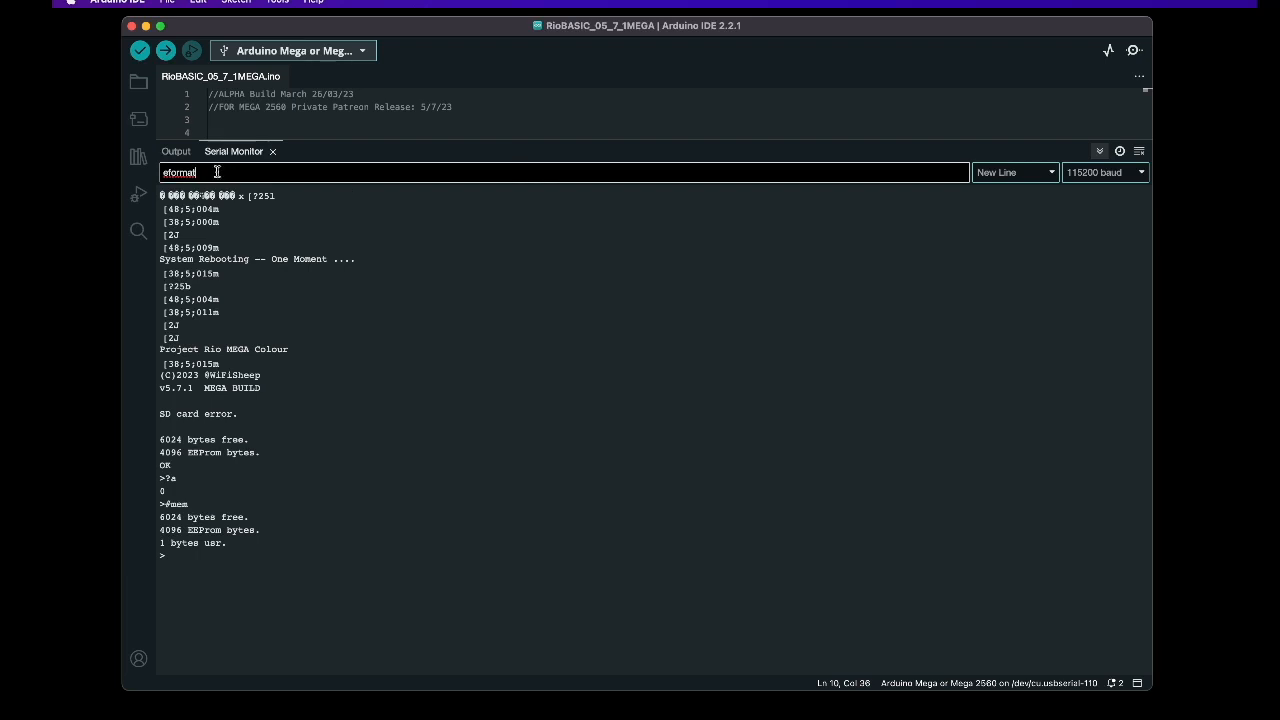
key("enter")
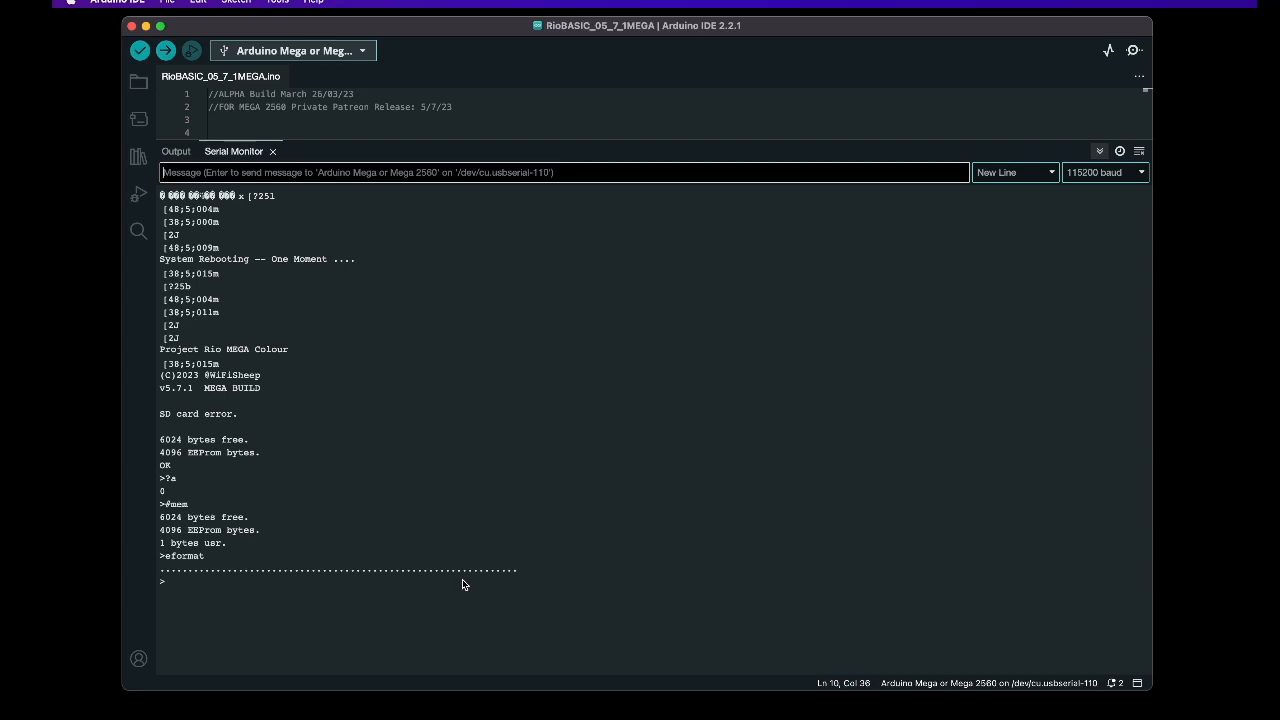
mouse_move(477, 351)
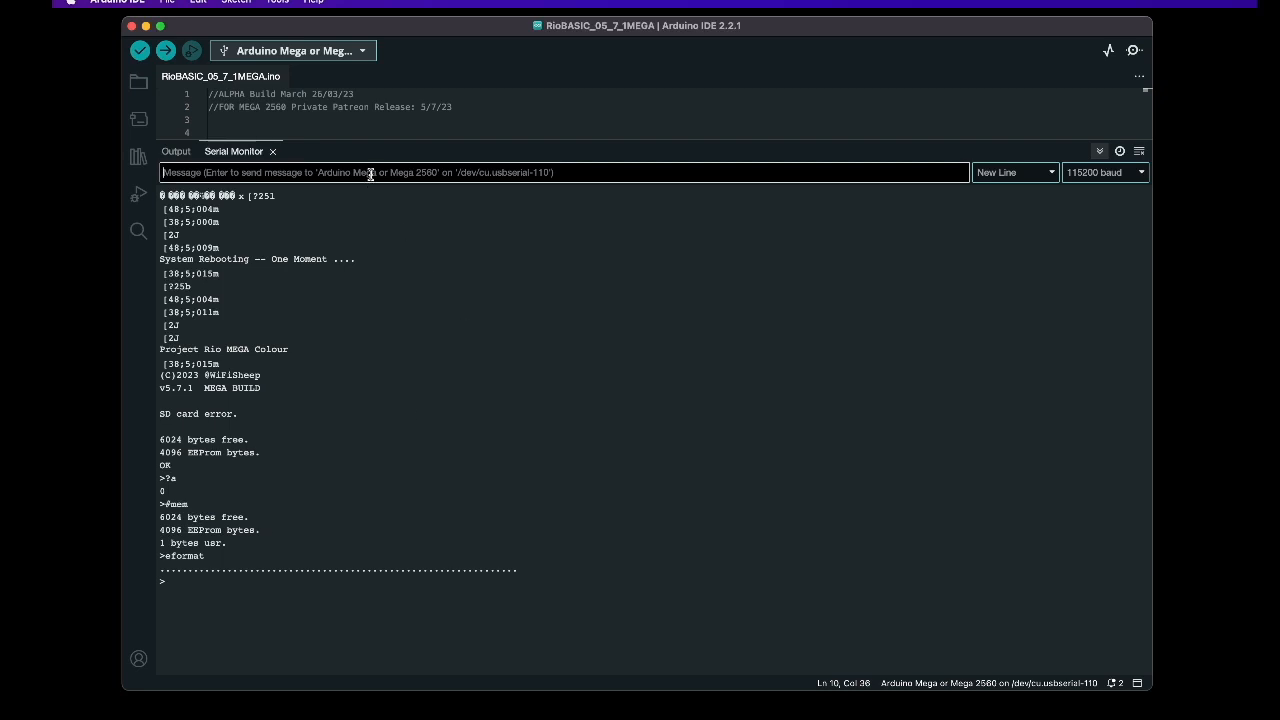
type("#me")
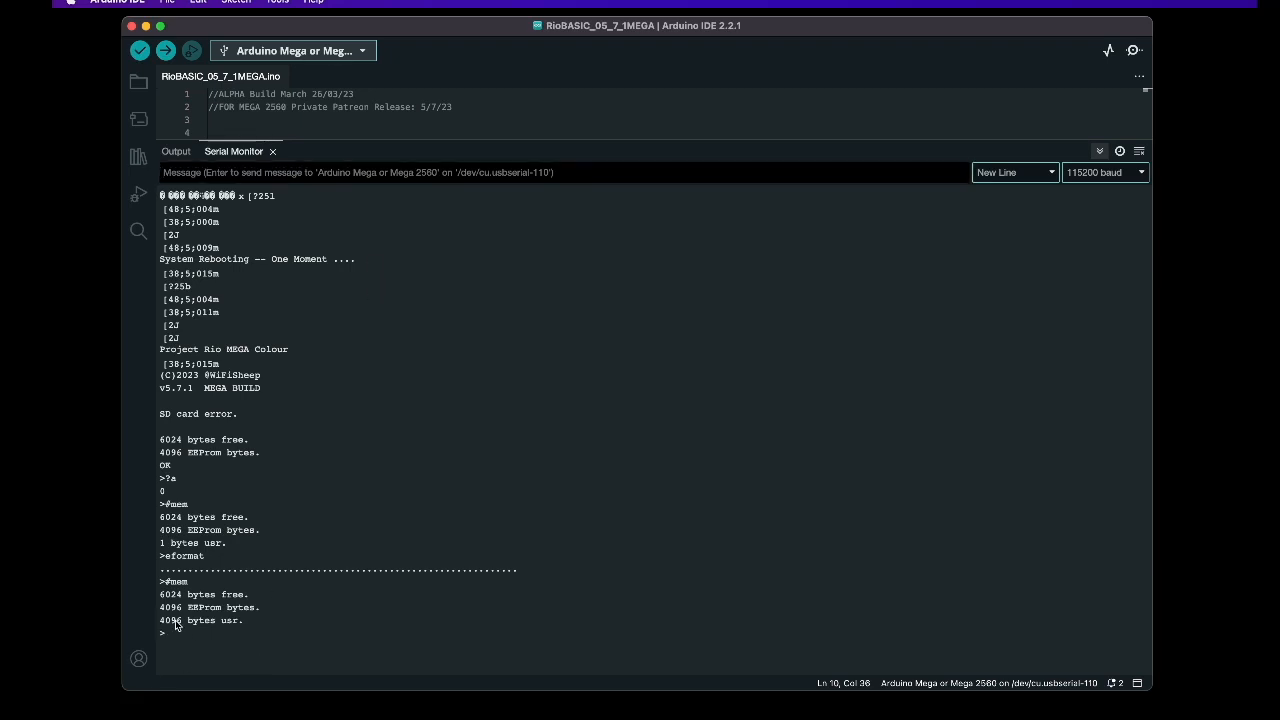
mouse_move(184, 626)
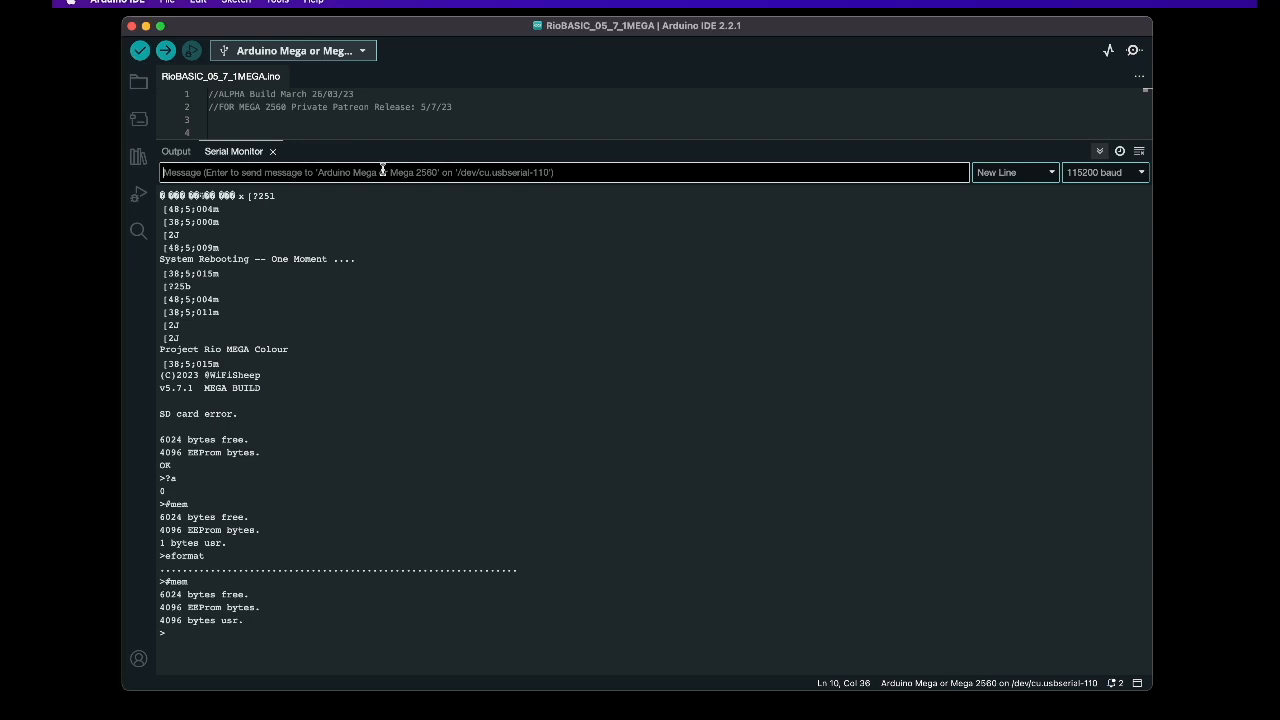
- Enter program line 10 ?"Hello" in the Serial Monitor
type("10")
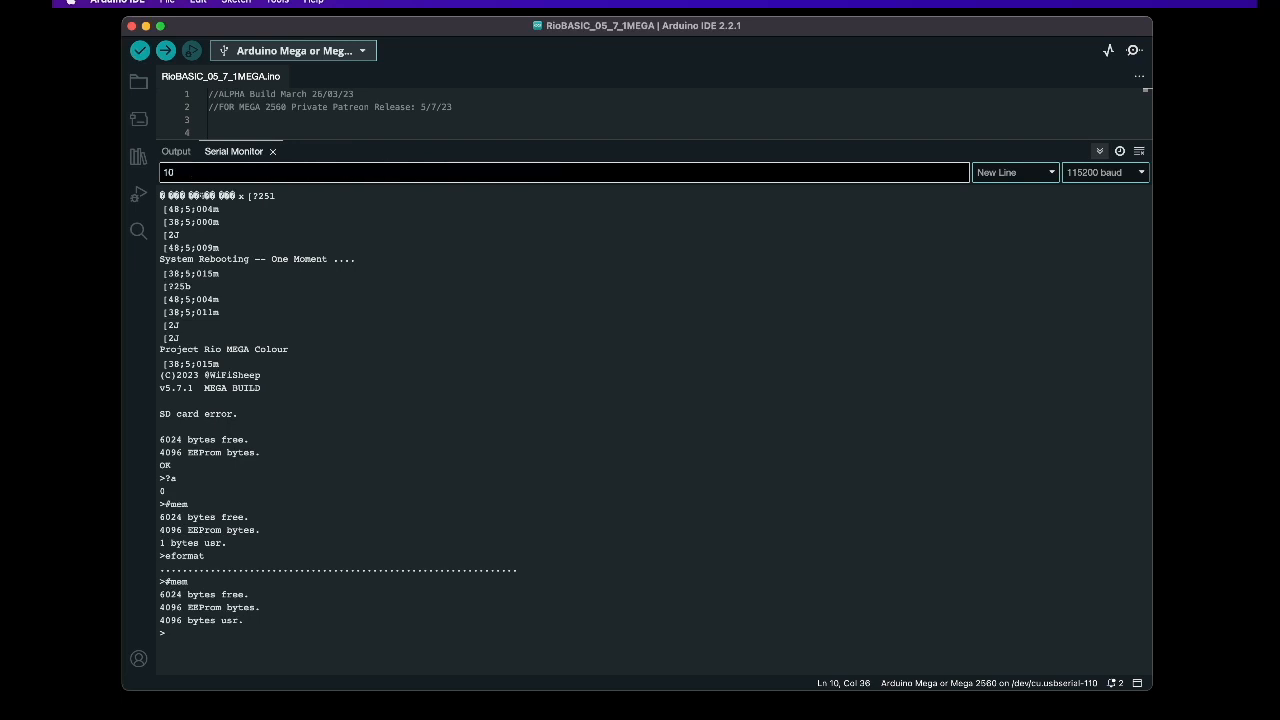
type("?")
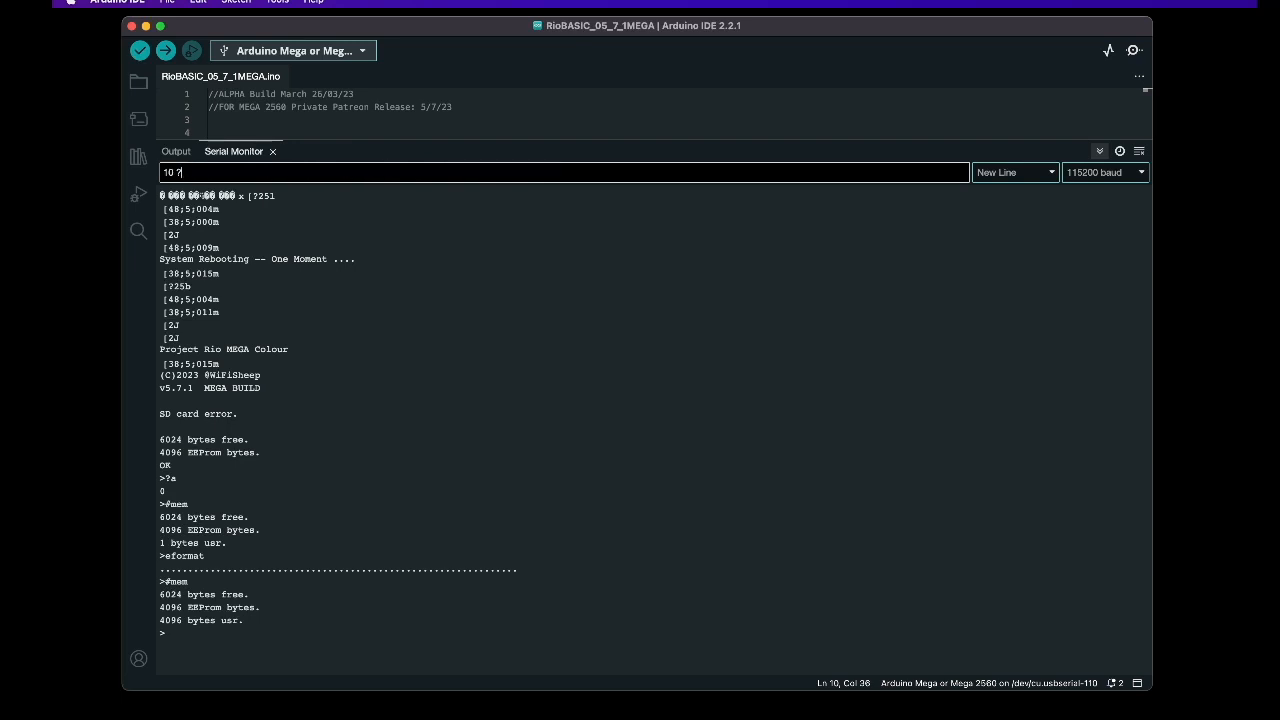
type("!")
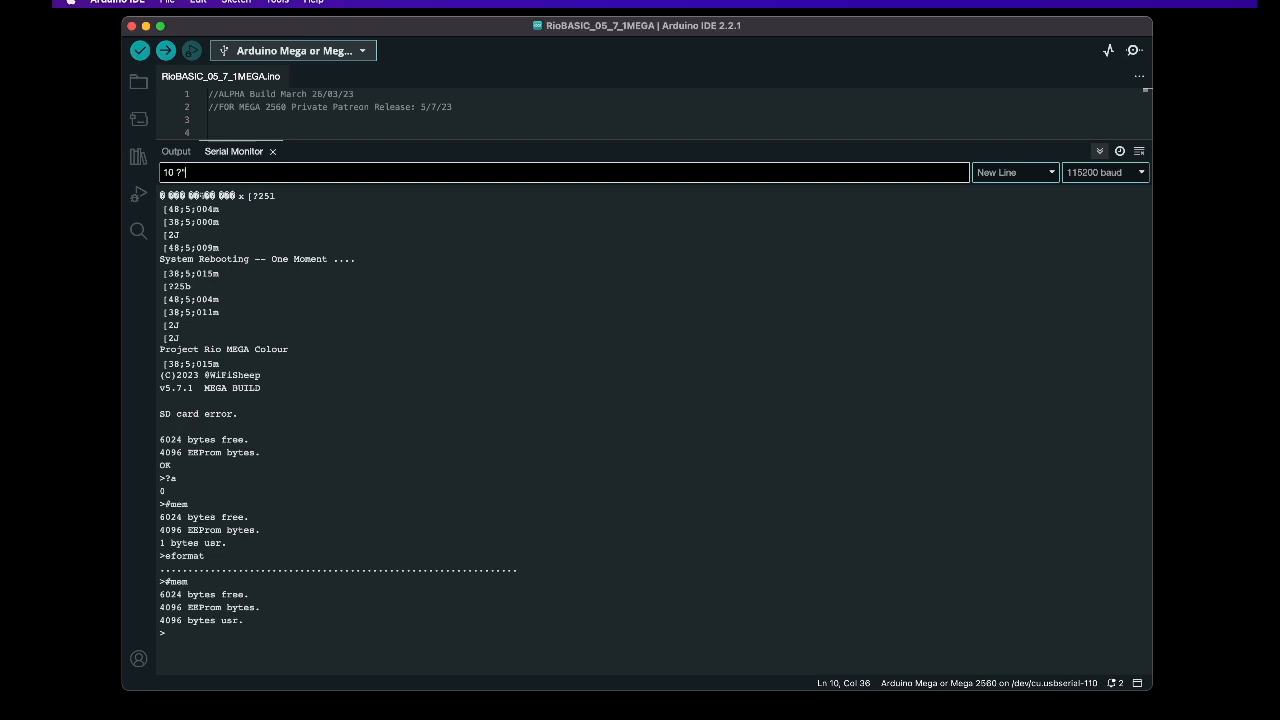
type("Heo")
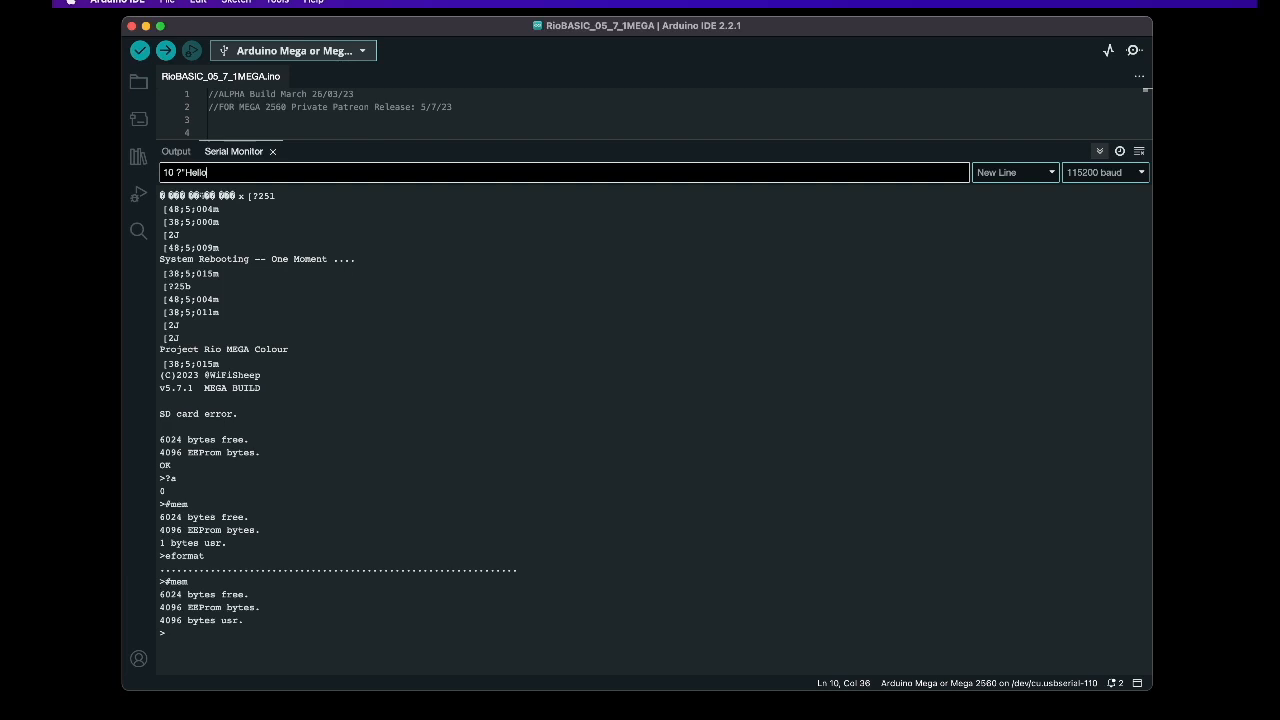
key("enter")
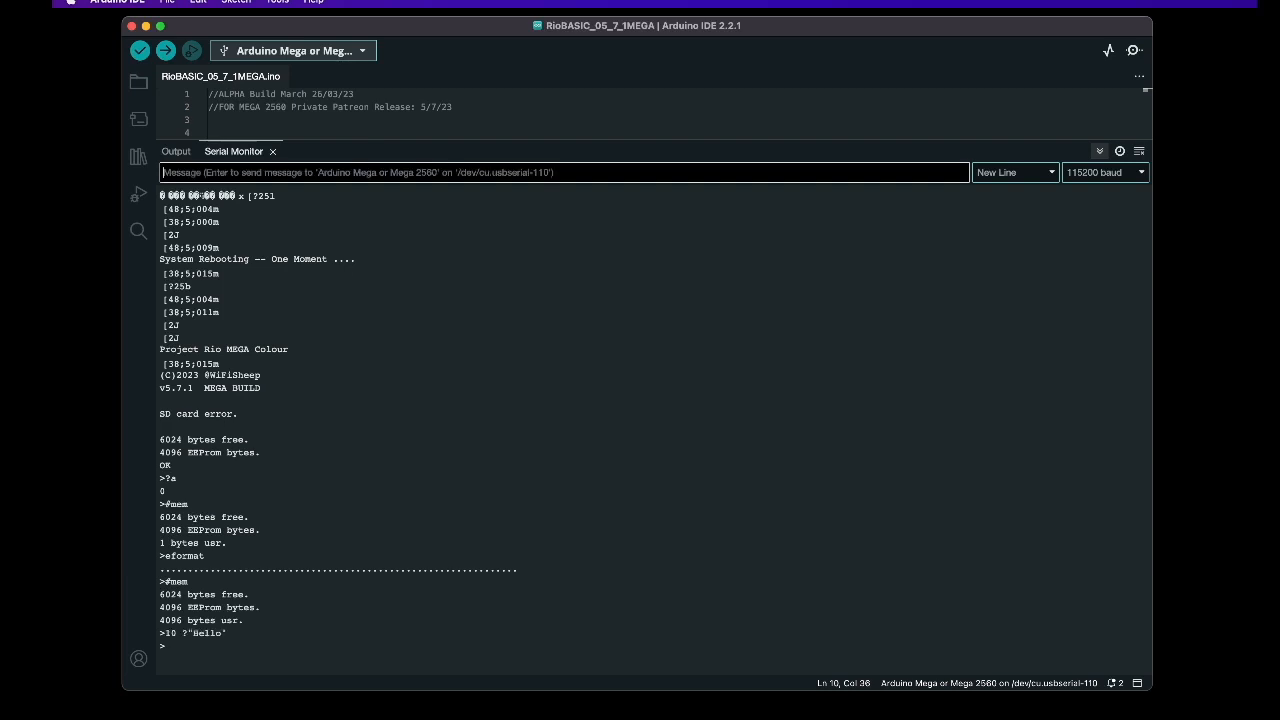
- Enter line 20 GOTO 10, then list, esave and elist the program
type("20 gd")
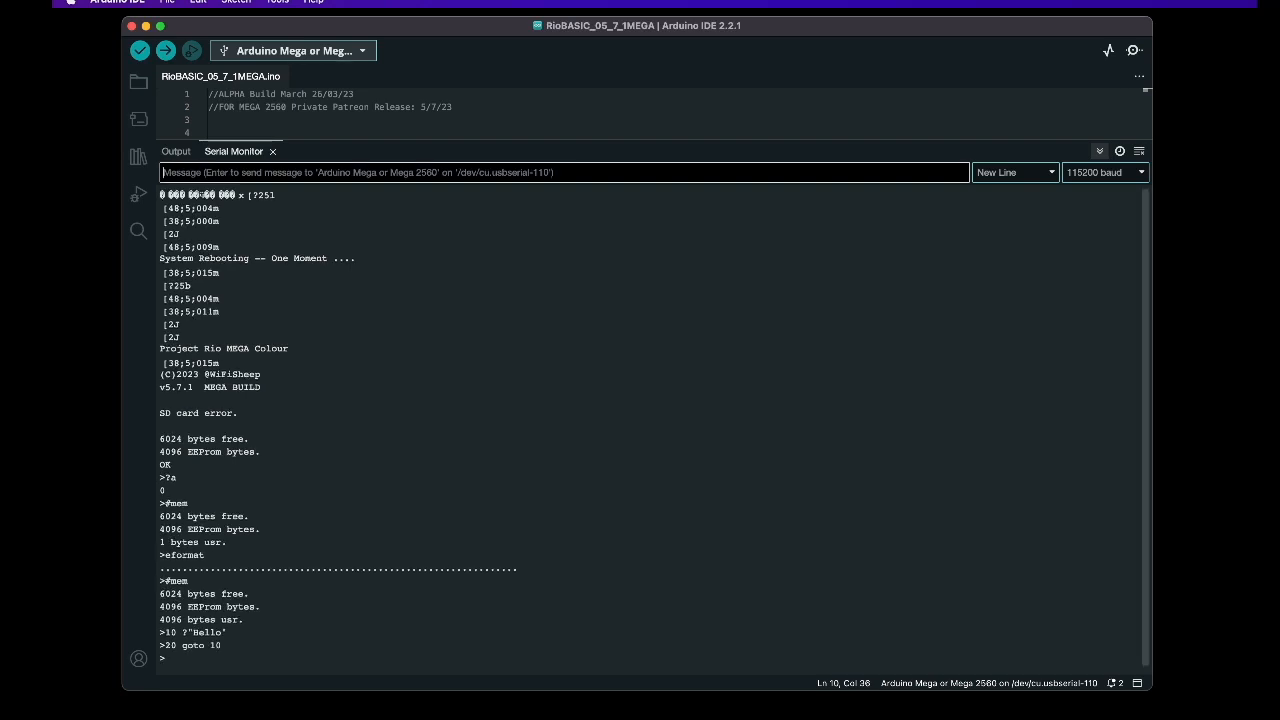
left_click(565, 172)
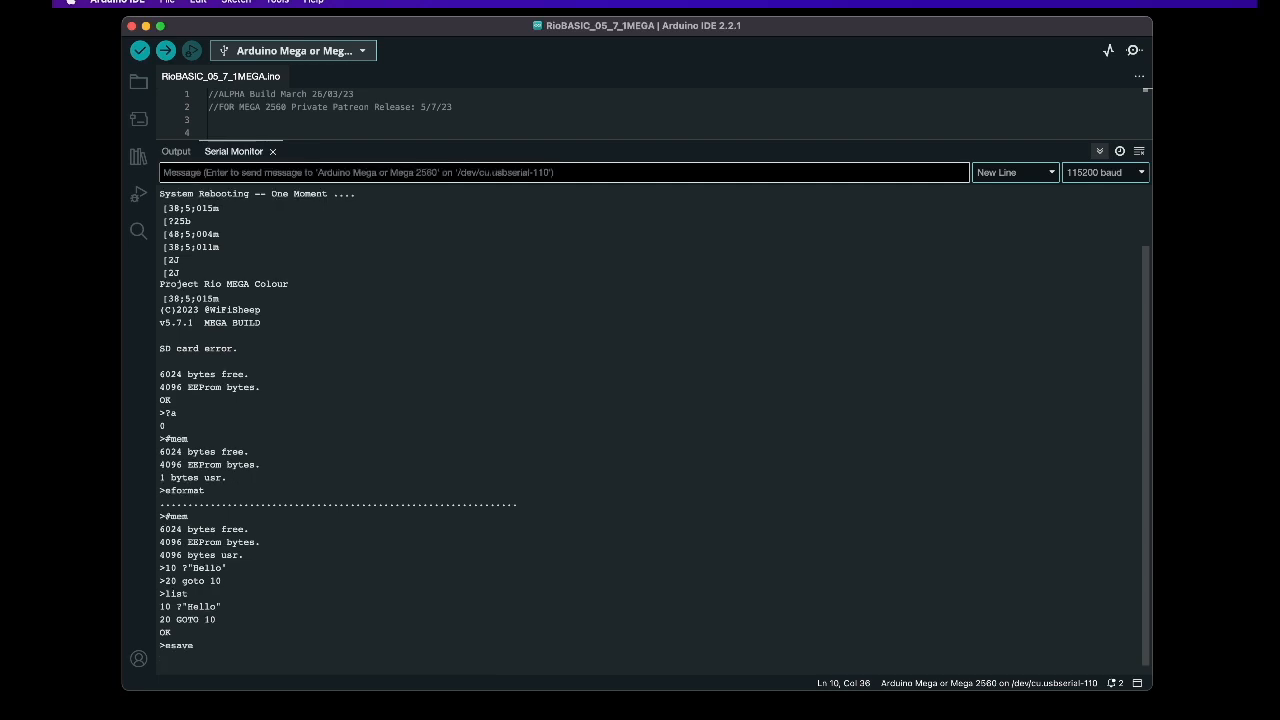
type("e")
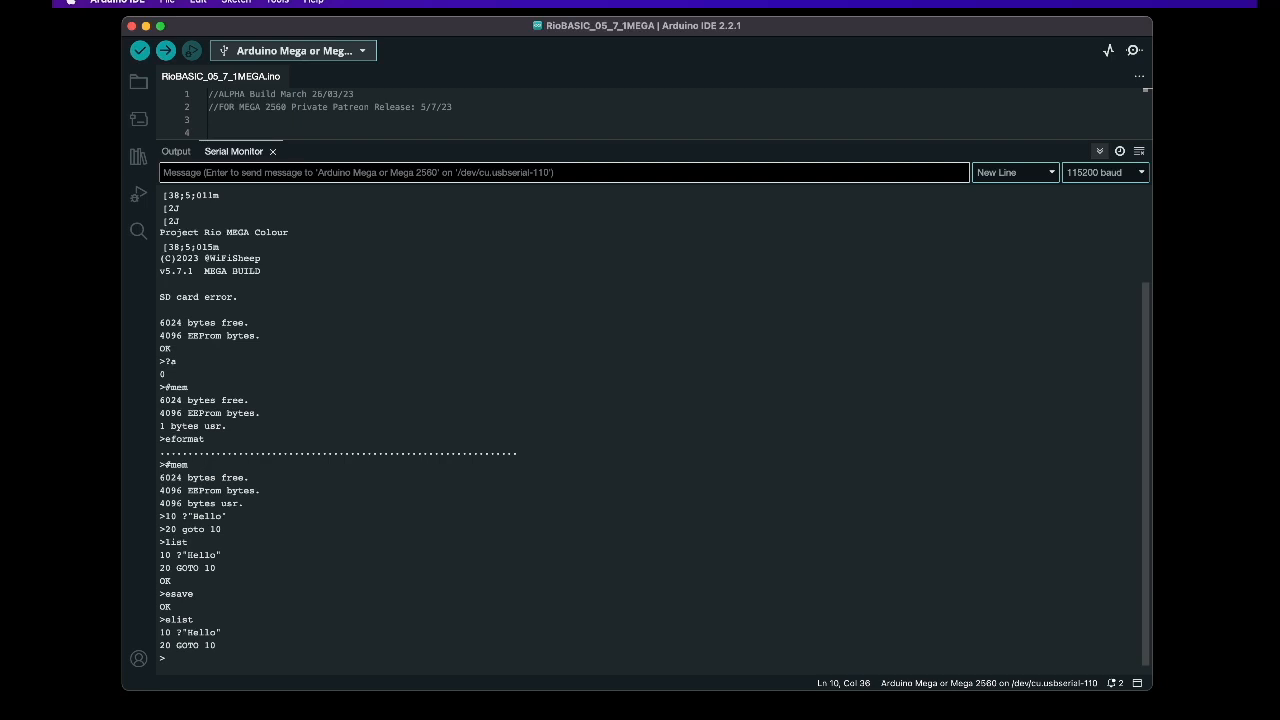
- Run the Hello loop program and let it repeat until the board resets
type("run")
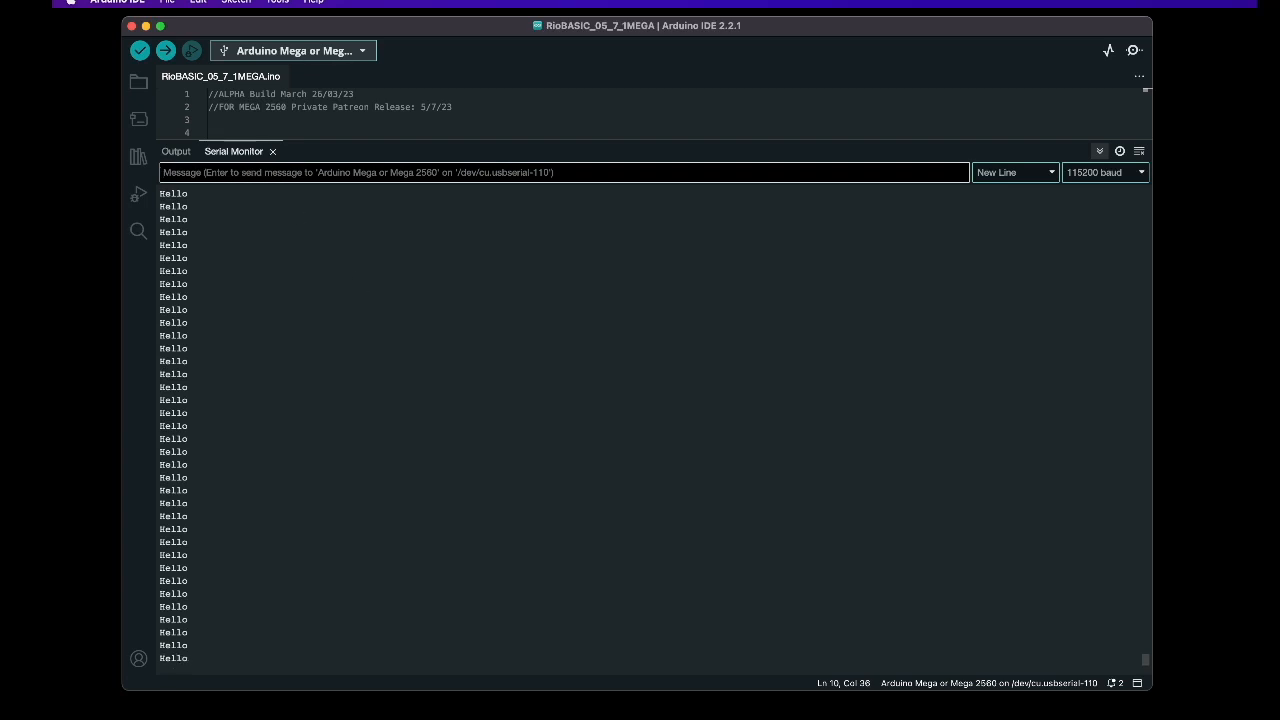
type("9")
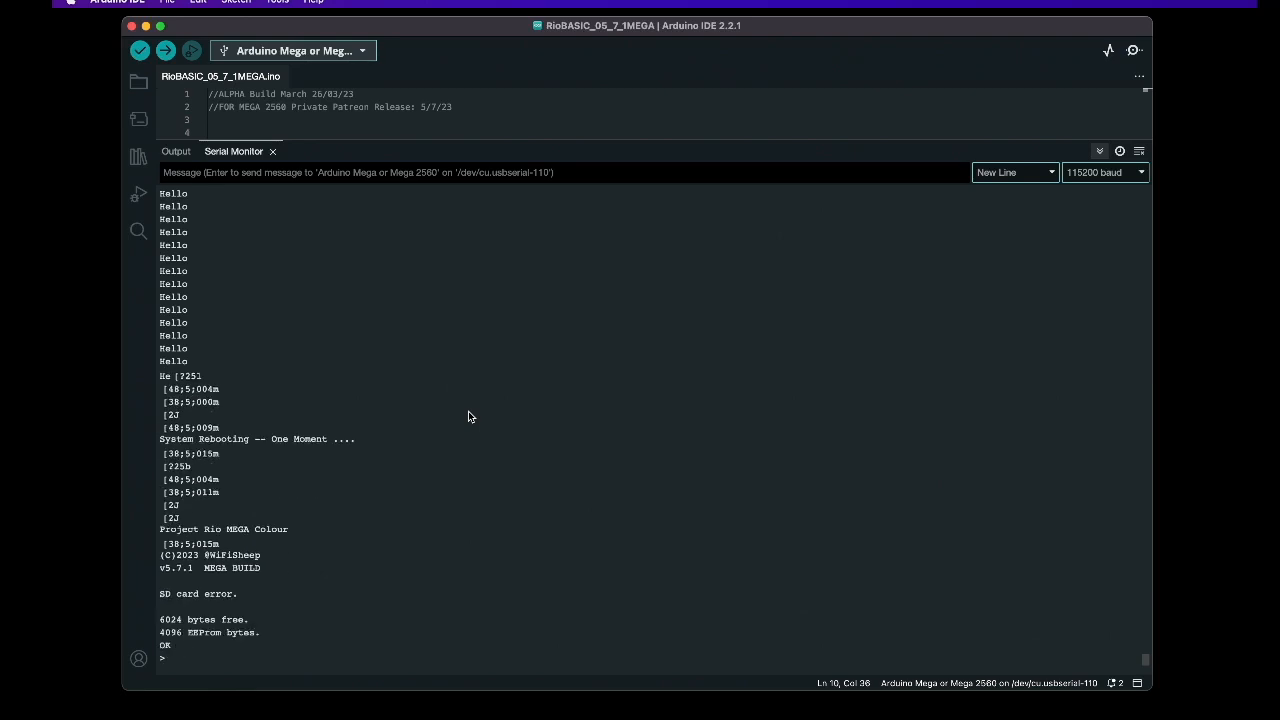
mouse_move(163, 600)
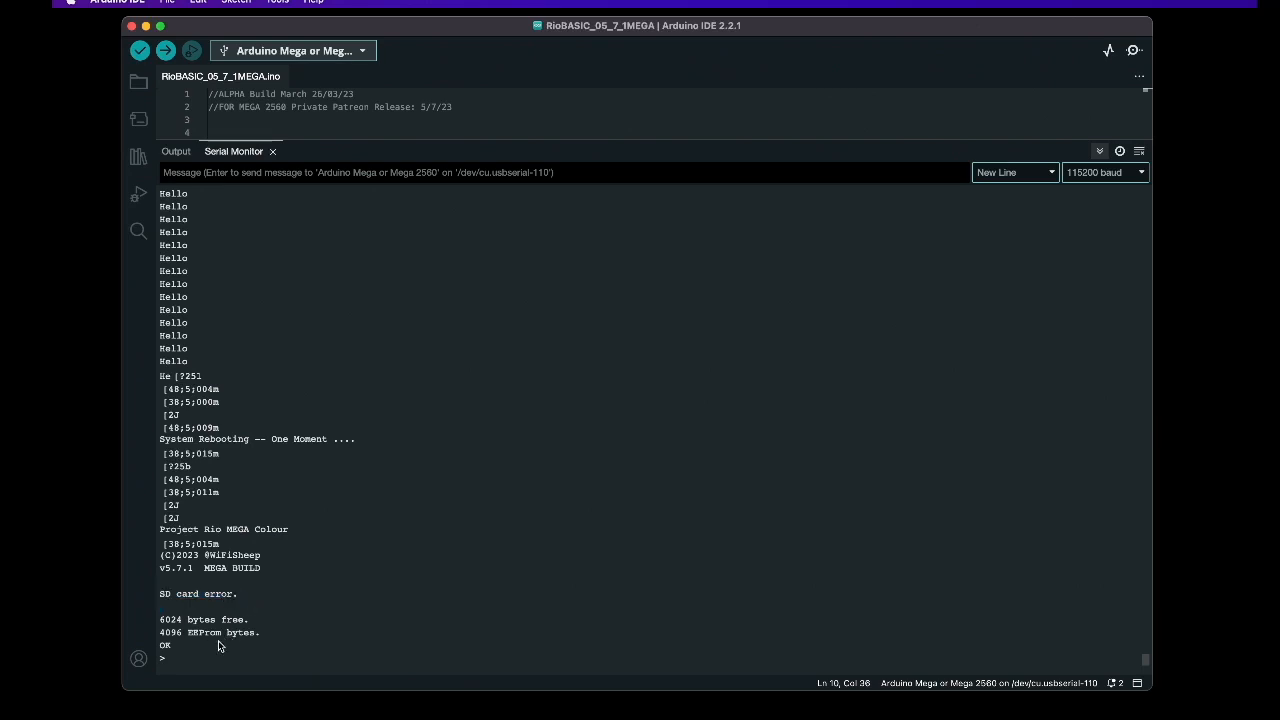
mouse_move(204, 660)
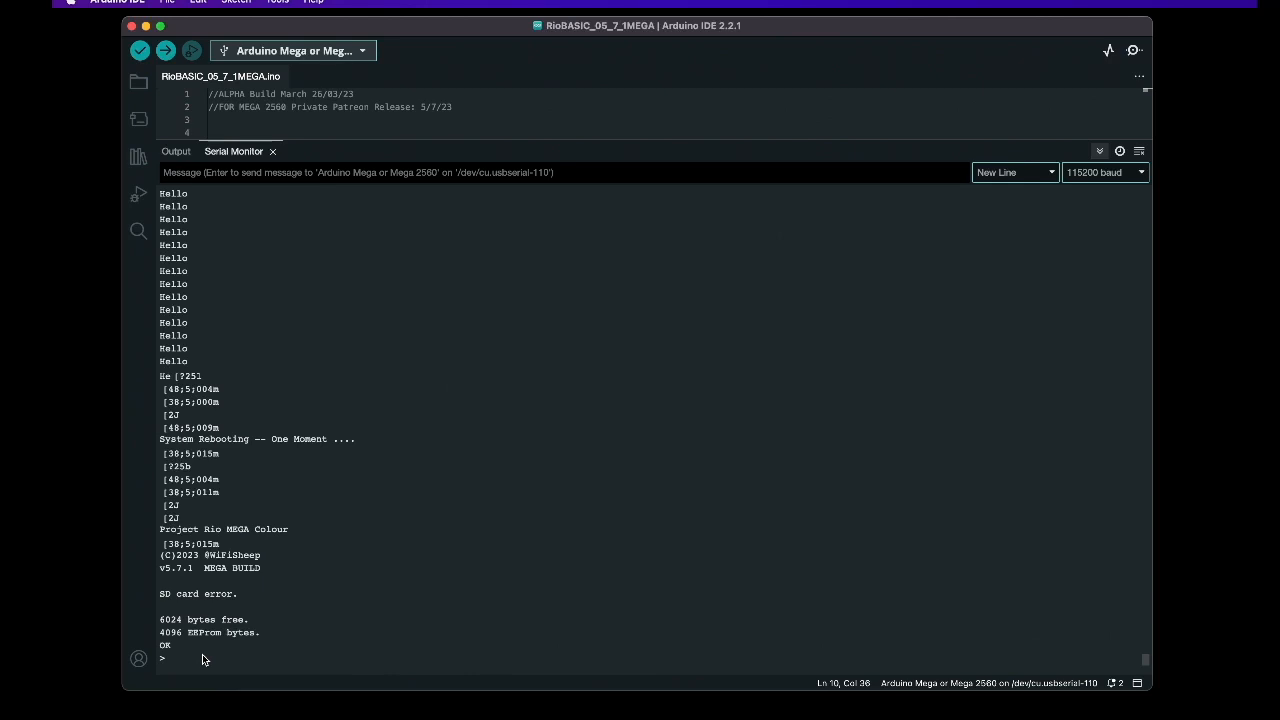
mouse_move(220, 659)
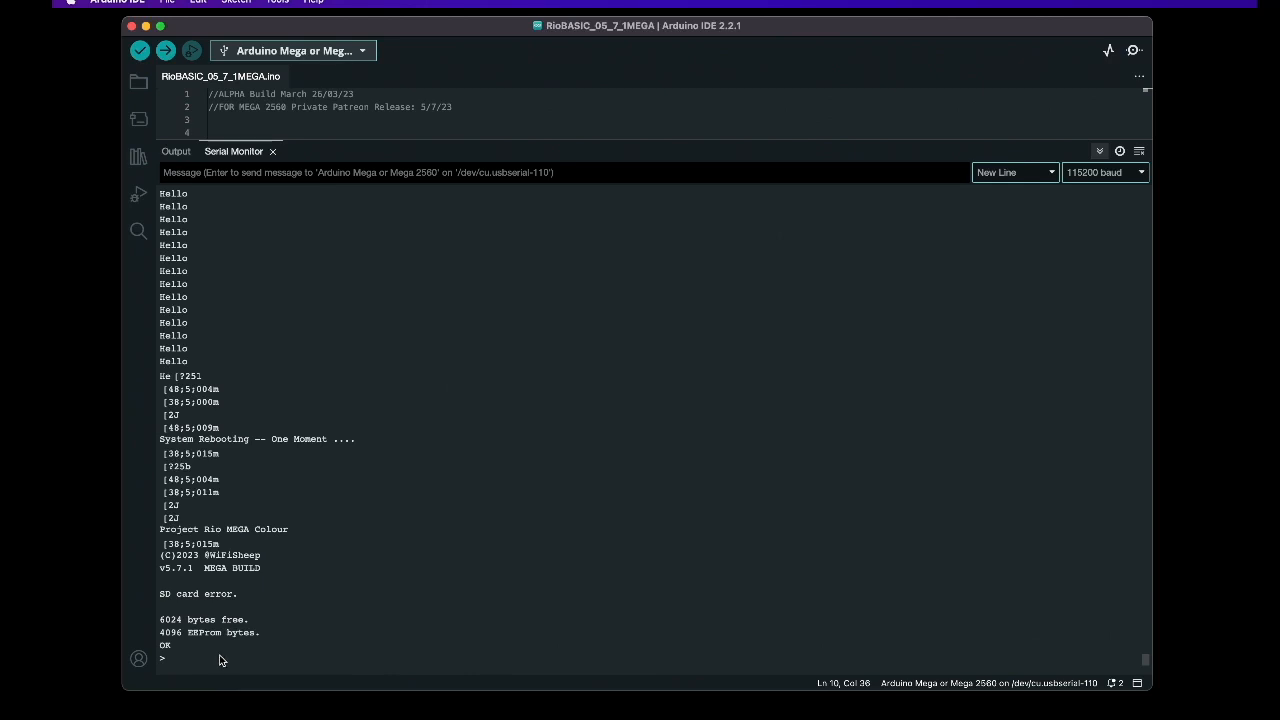
- Send elist, eload and list to restore the Hello program, then run it
type("elist")
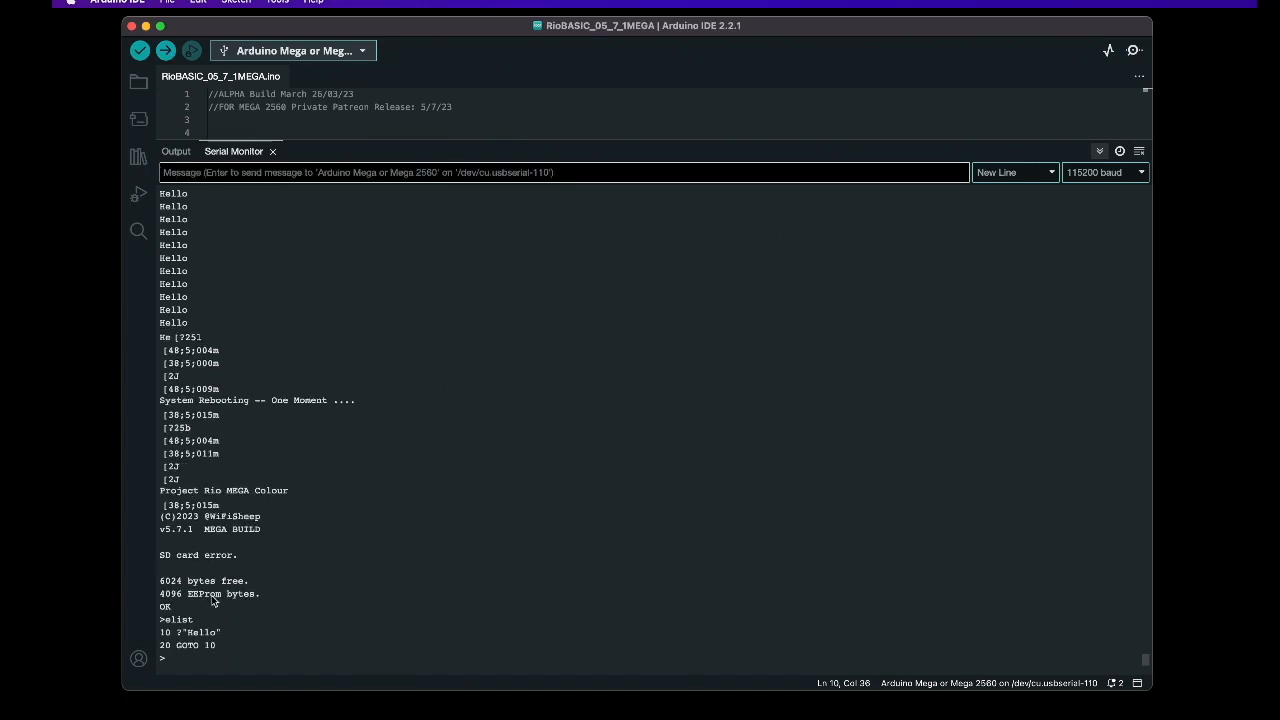
mouse_move(377, 545)
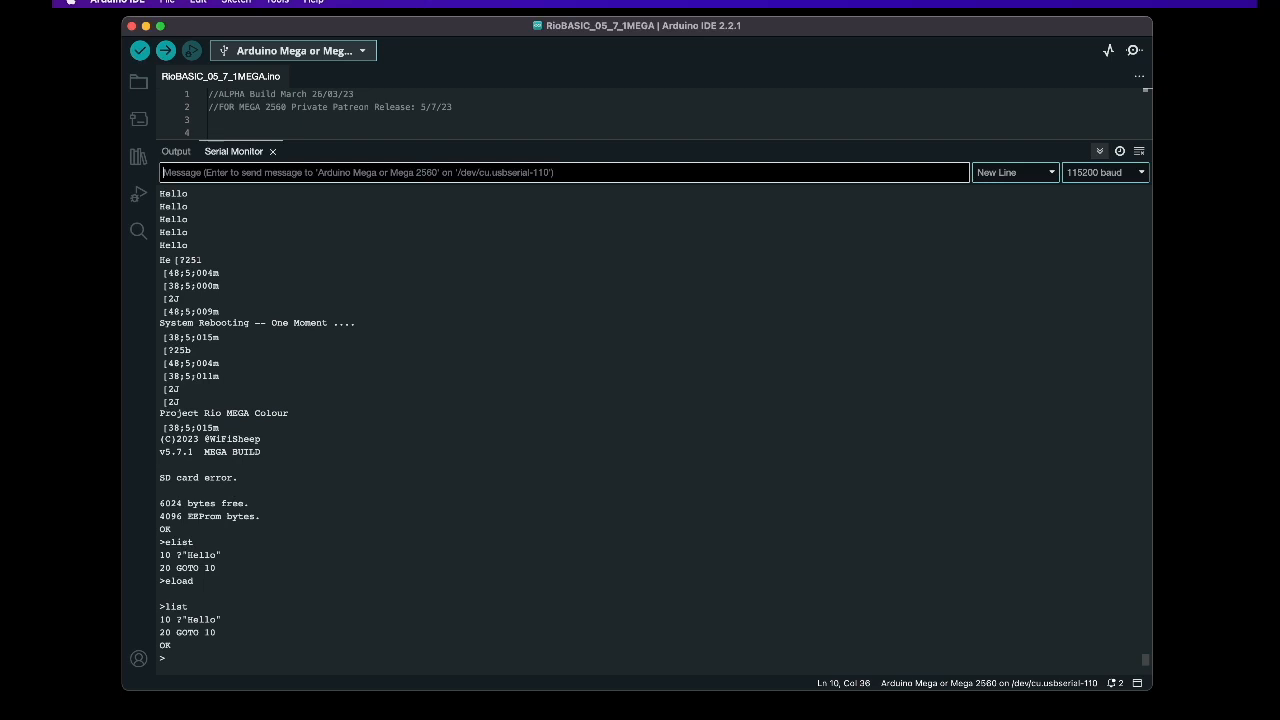
type("run")
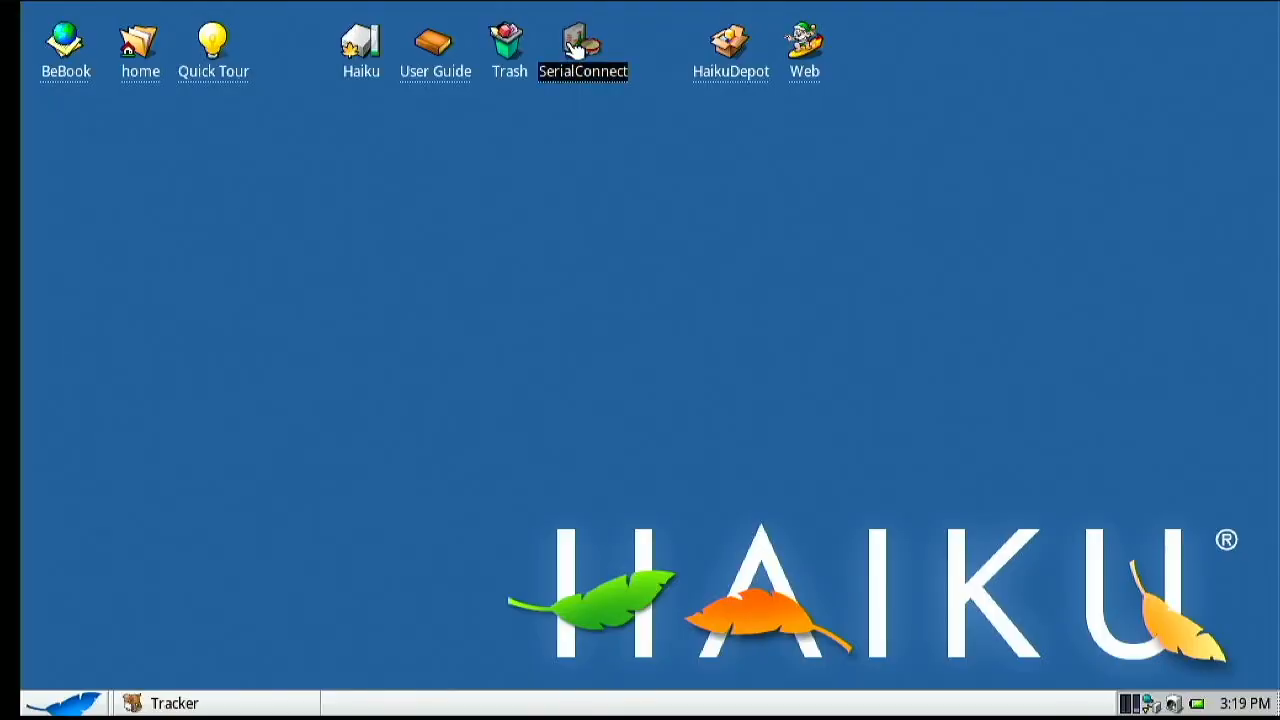
- Launch SerialConnect from the Haiku desktop and pick usb0 from the Connection menu
double_click(583, 45)
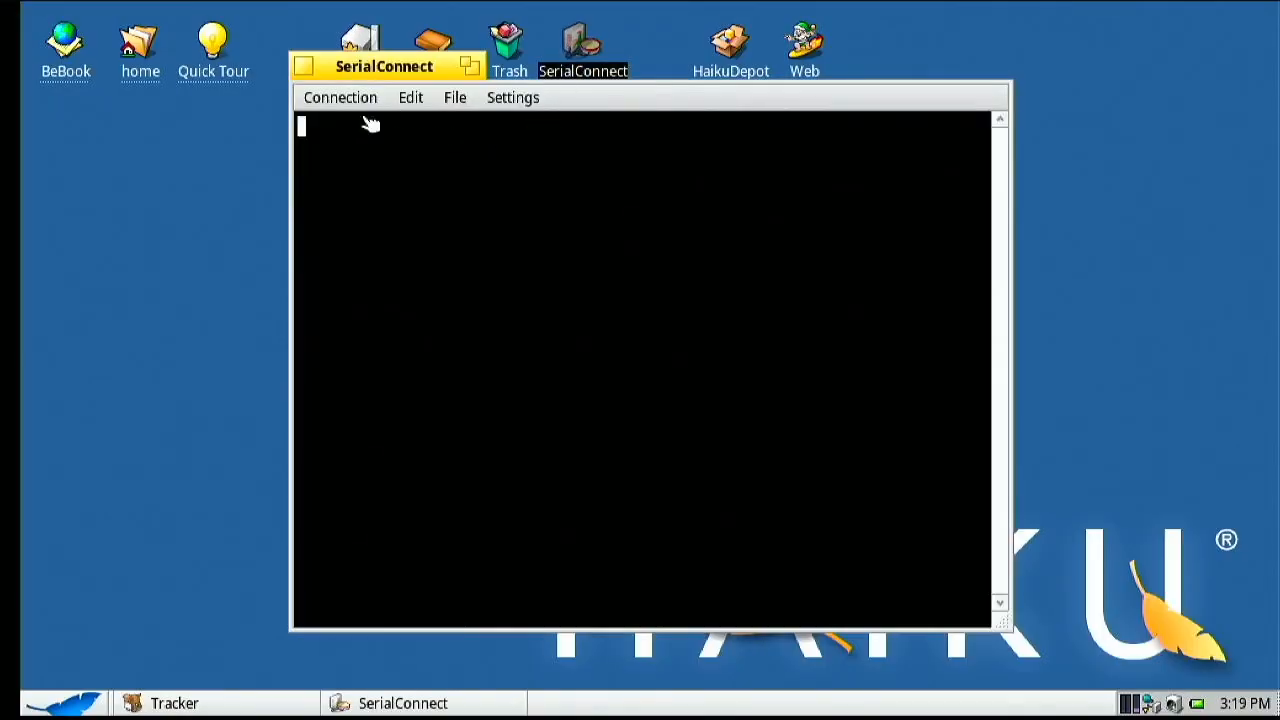
left_click(340, 97)
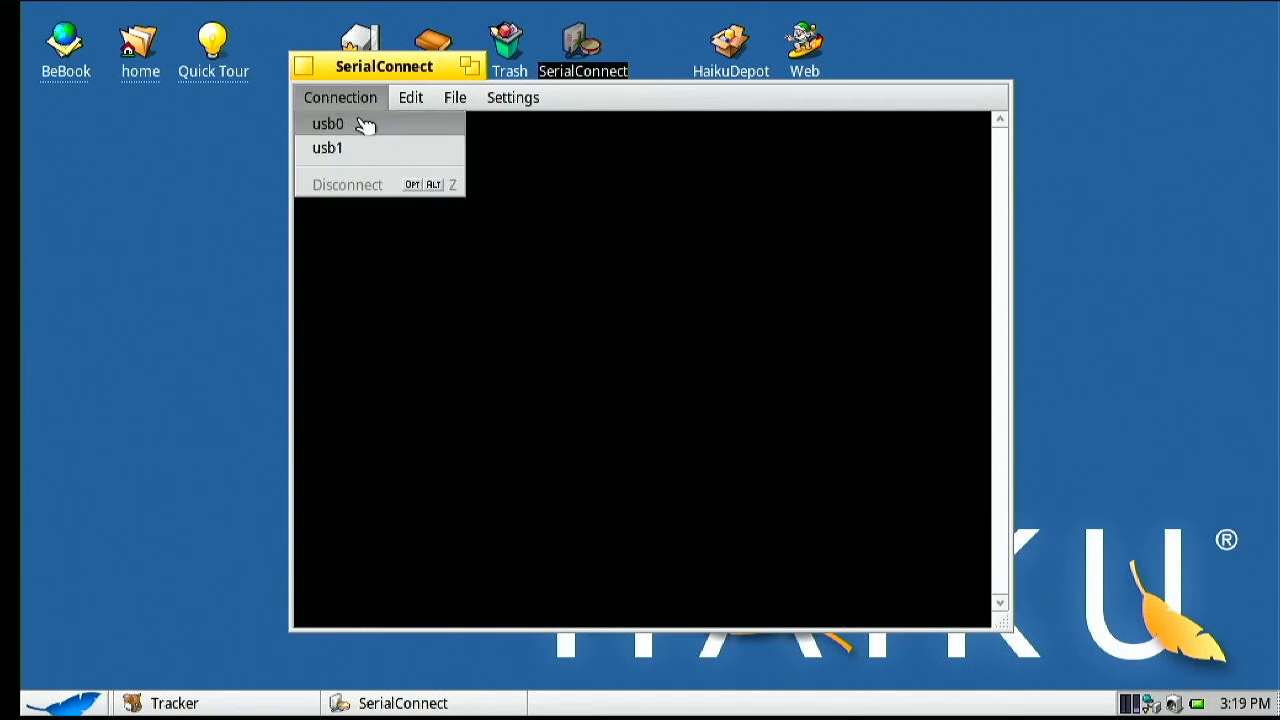
left_click(327, 123)
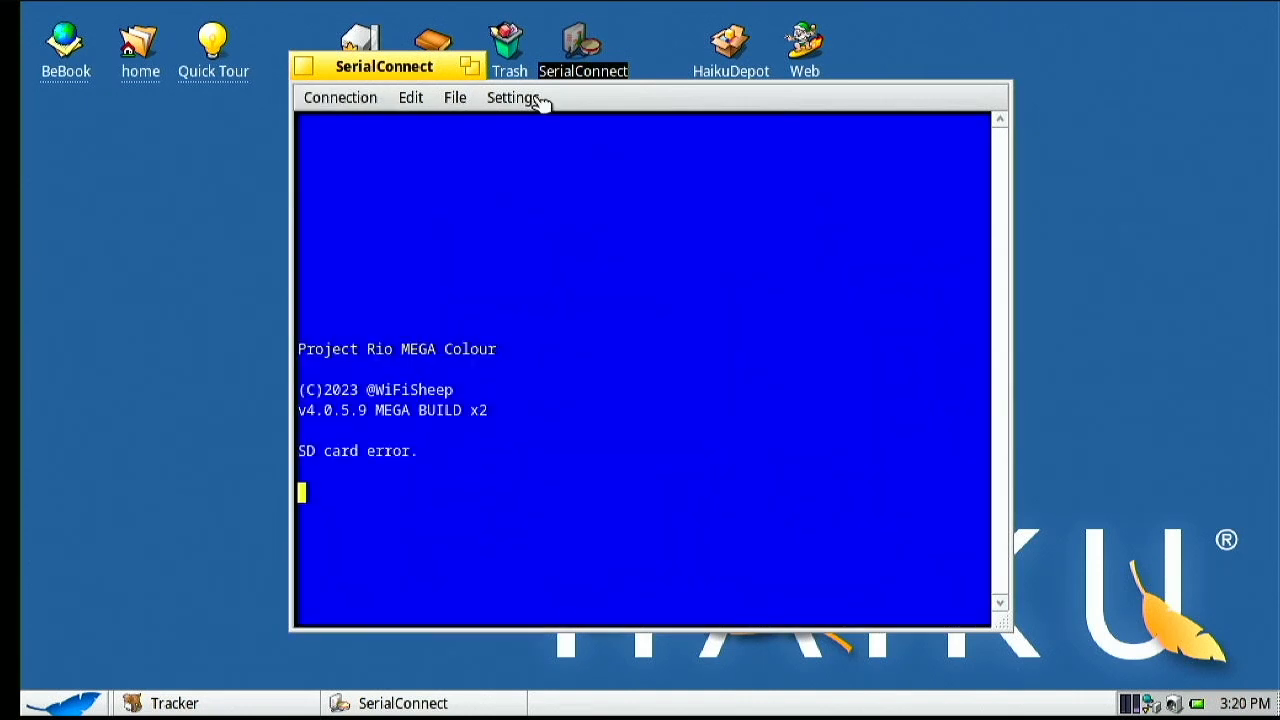